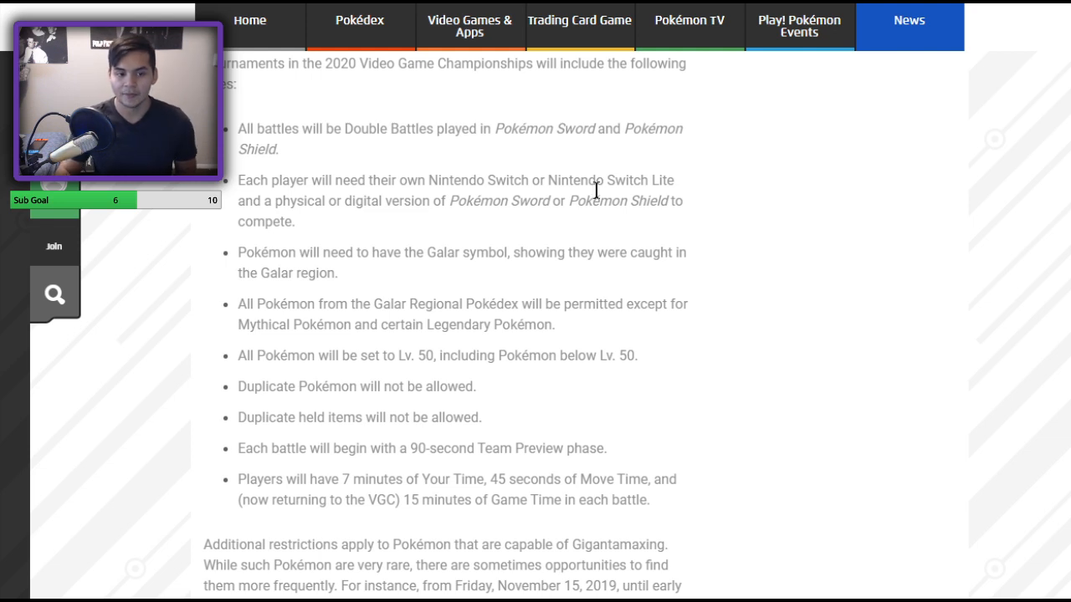
mouse_move(499, 127)
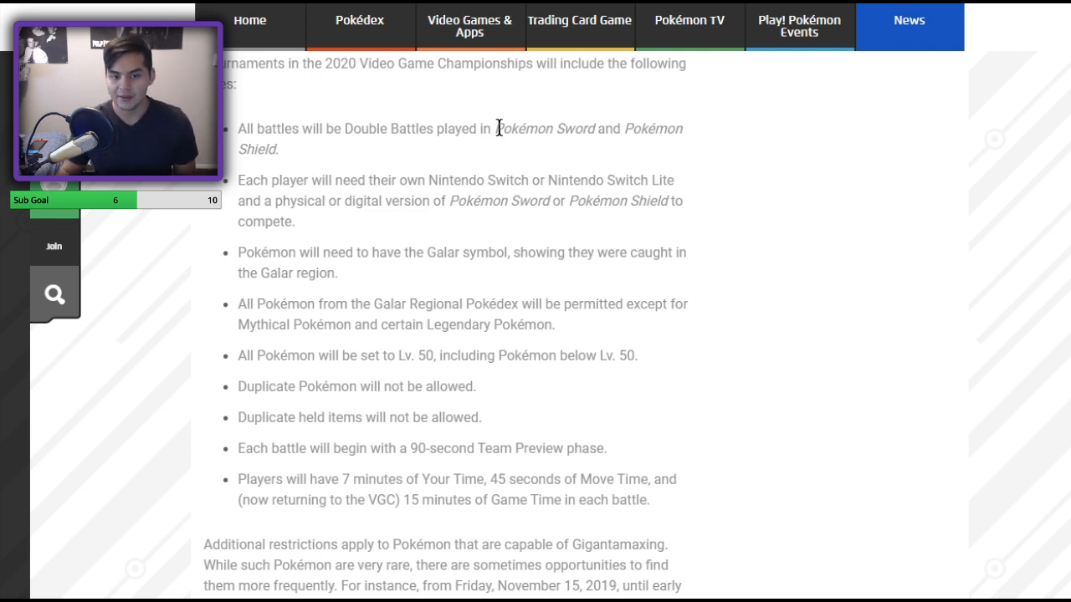
mouse_move(602, 154)
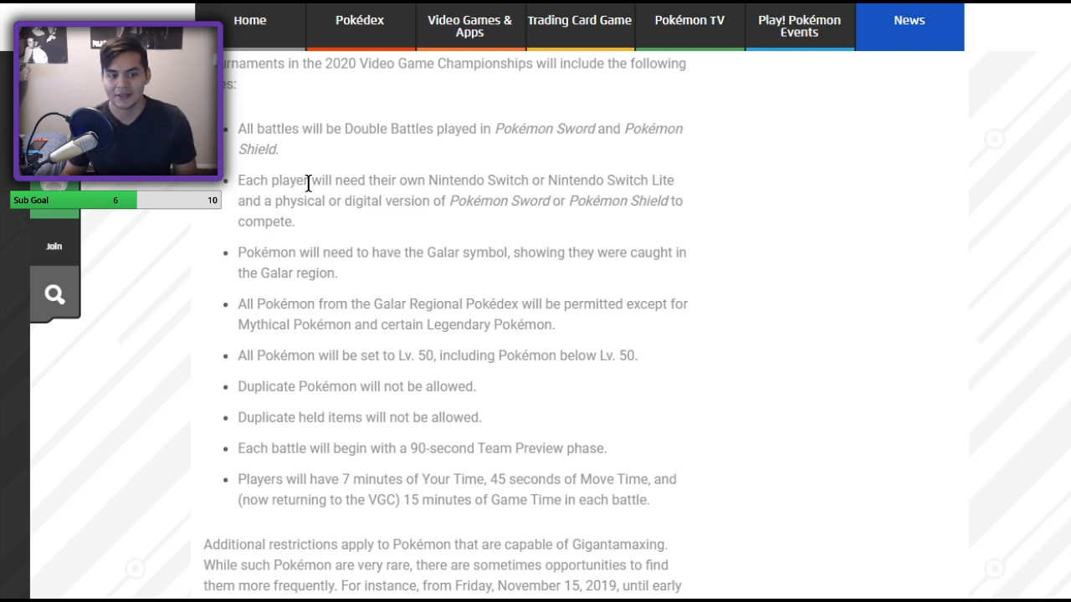
mouse_move(408, 204)
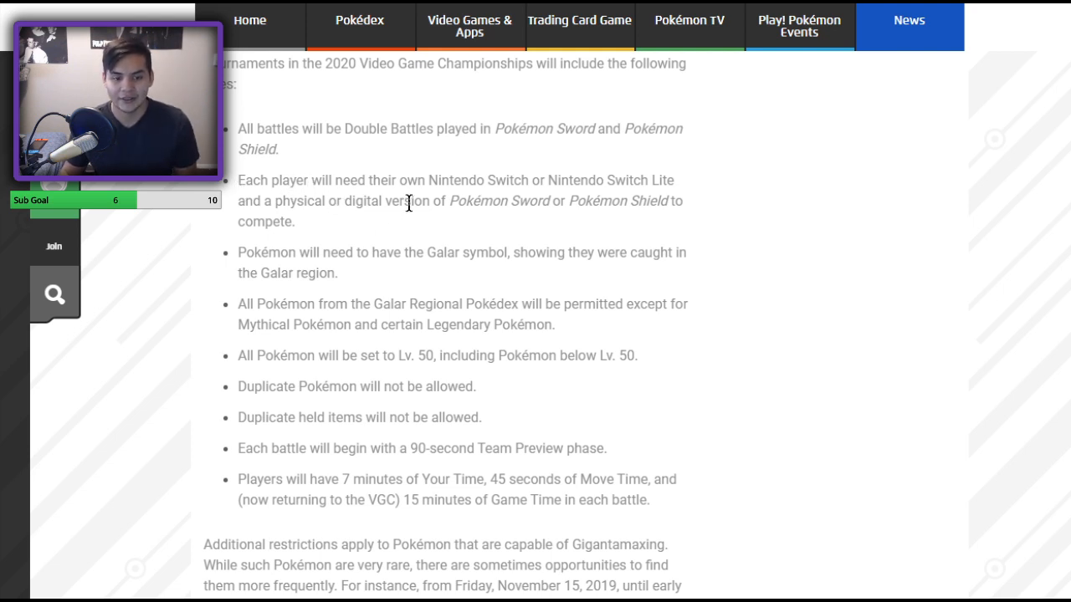
mouse_move(258, 220)
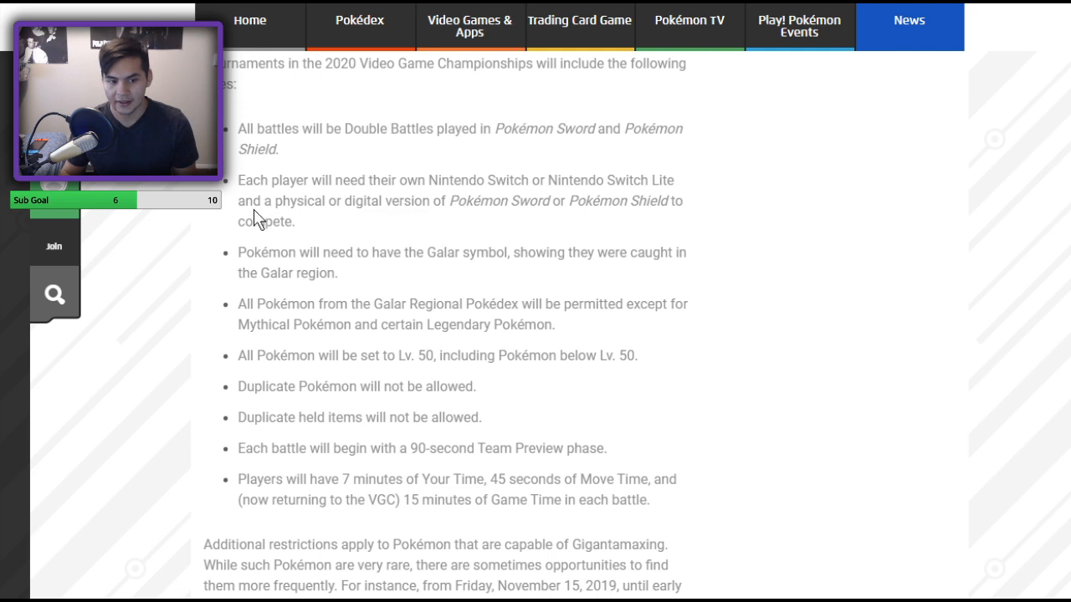
mouse_move(479, 201)
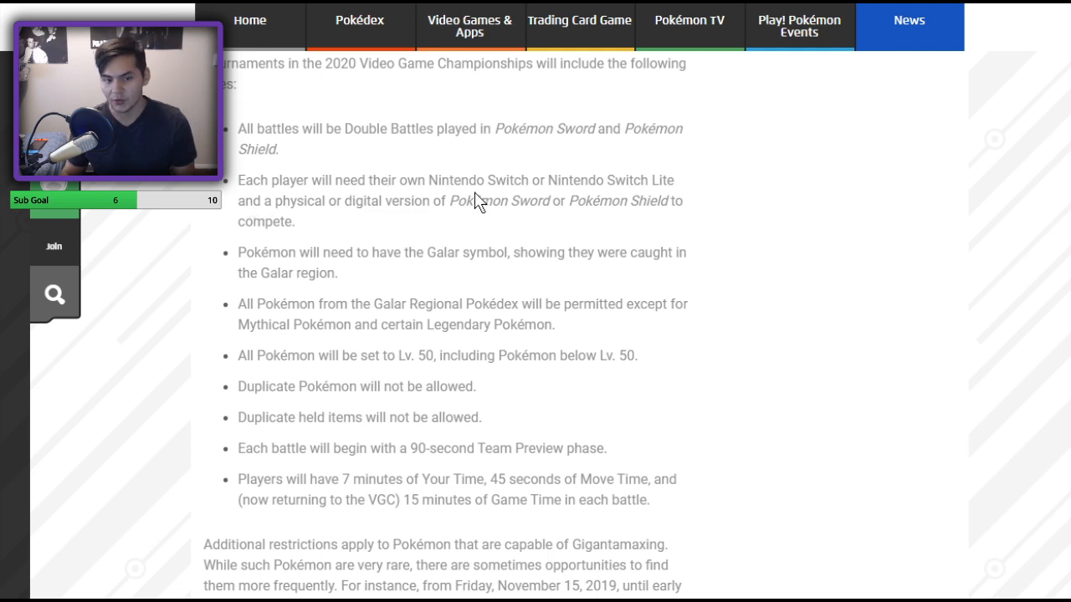
mouse_move(472, 231)
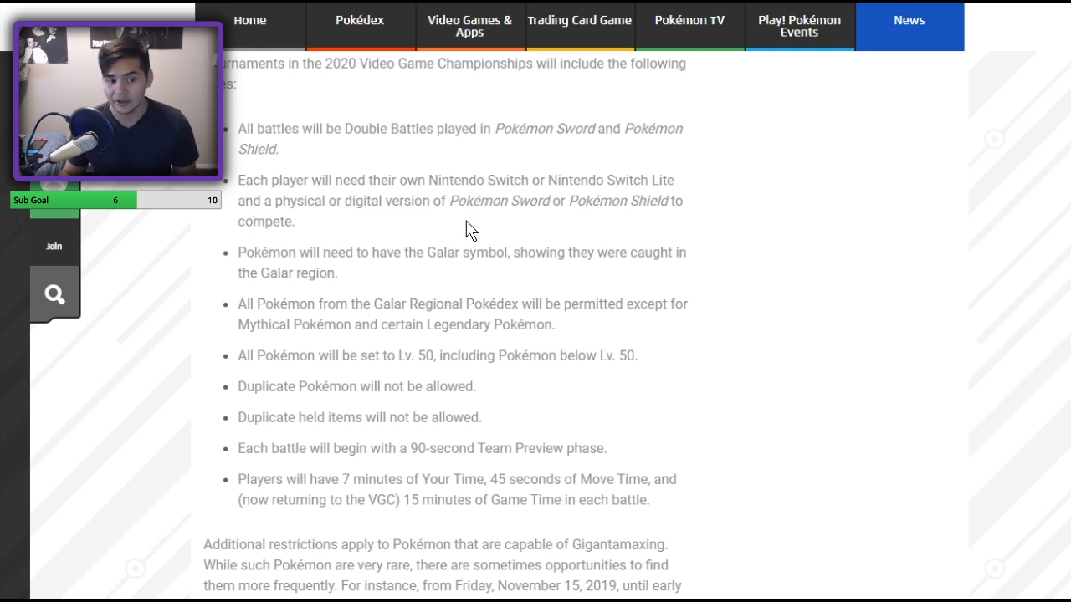
Scroll the VGC article down to the Gigantamax restrictions paragraph and the permitted list starting with Butterfree
scroll("down", 3)
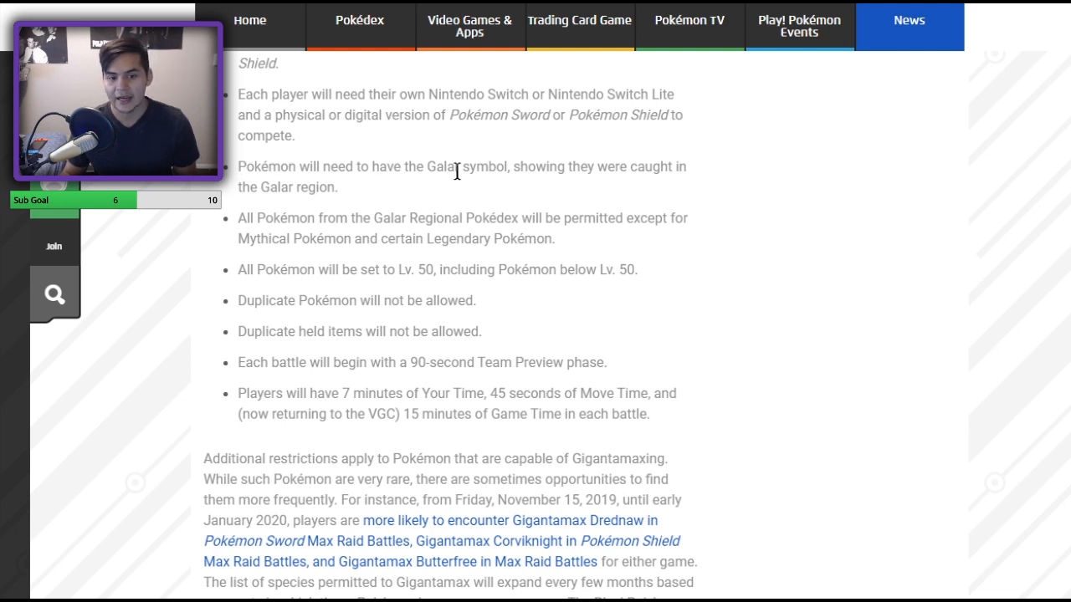
mouse_move(710, 194)
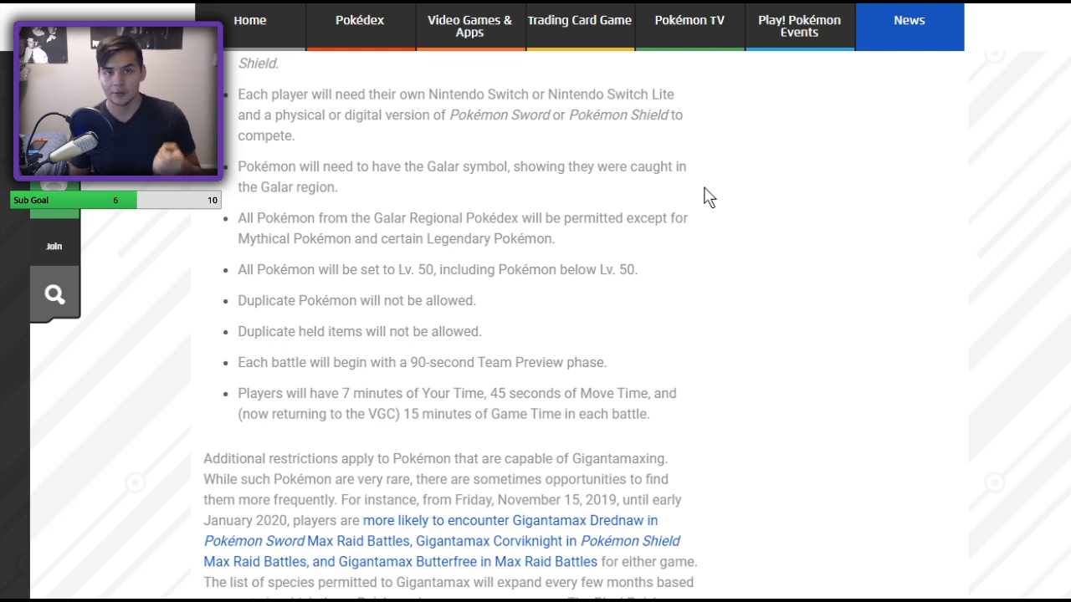
mouse_move(368, 215)
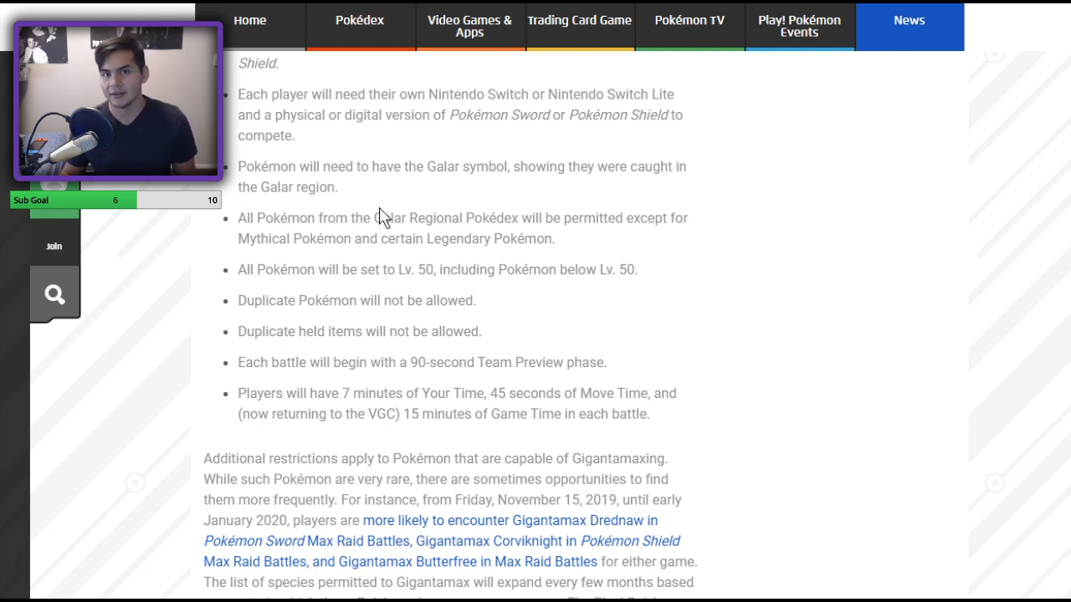
mouse_move(442, 155)
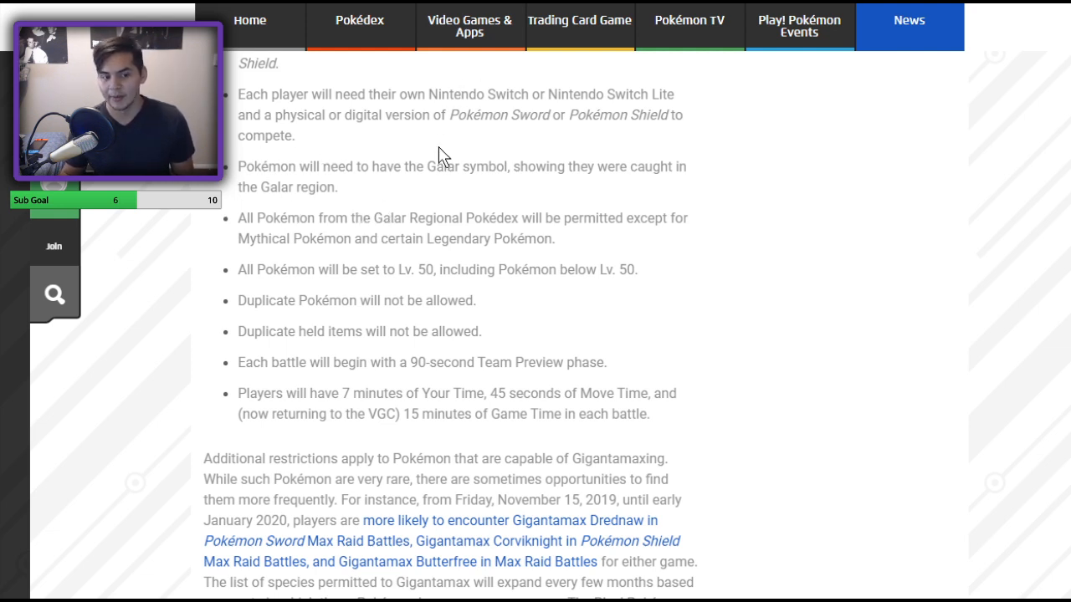
mouse_move(241, 218)
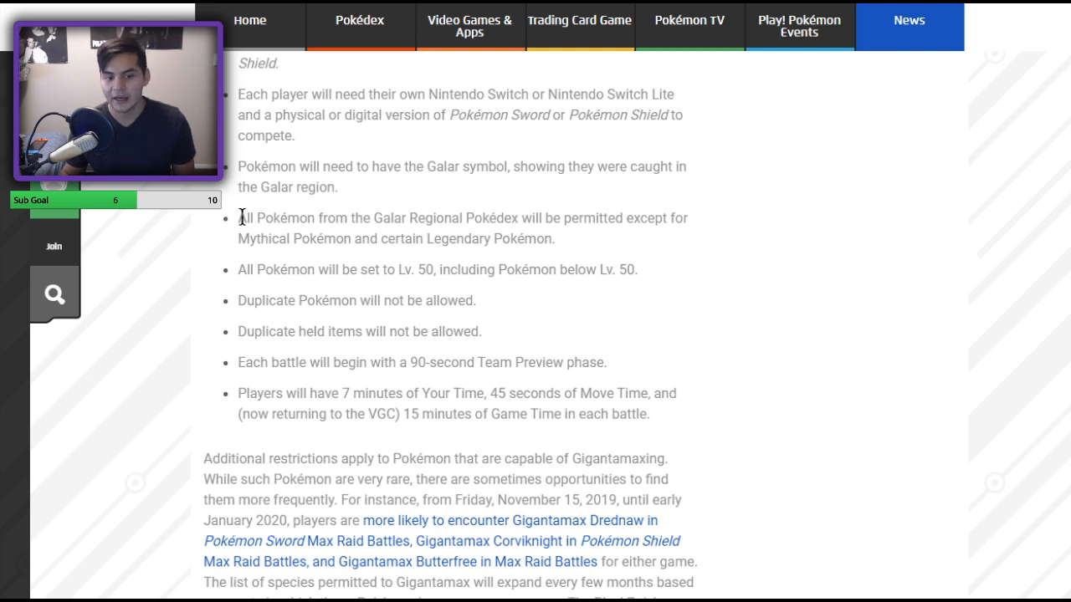
mouse_move(315, 264)
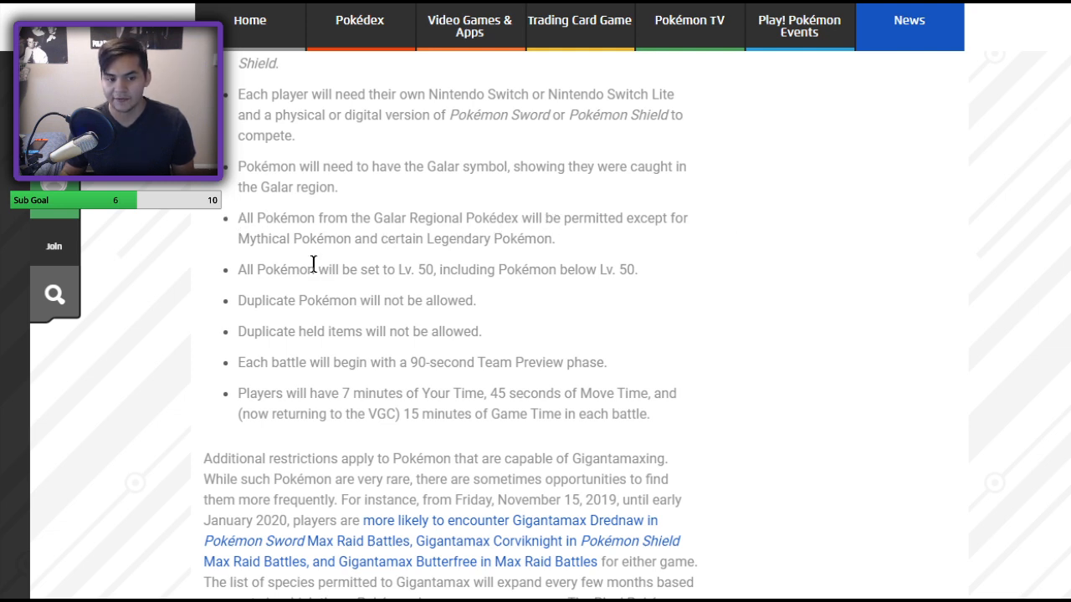
mouse_move(606, 241)
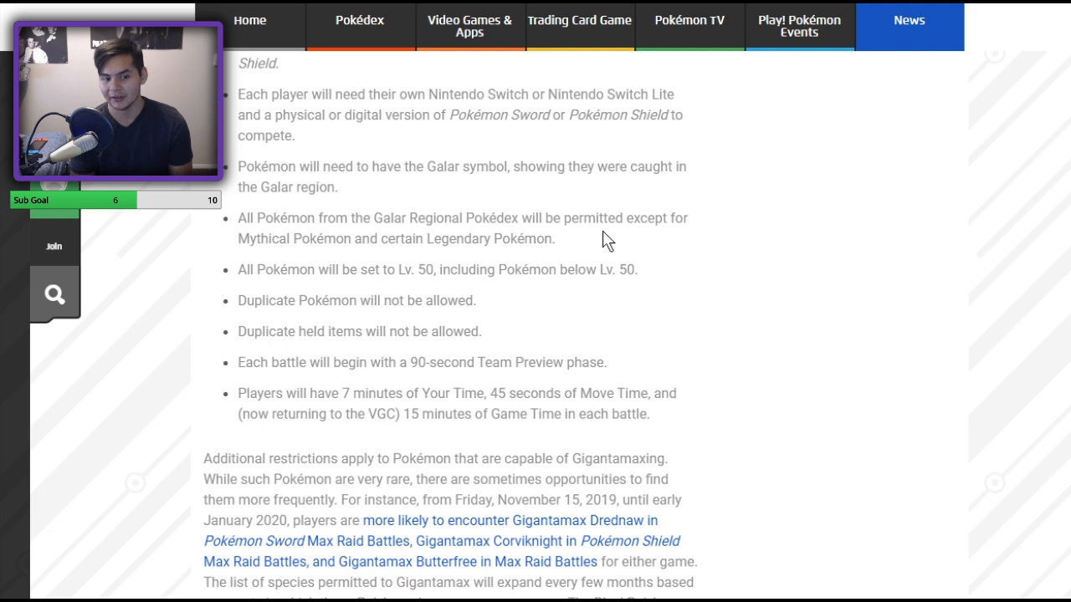
mouse_move(998, 458)
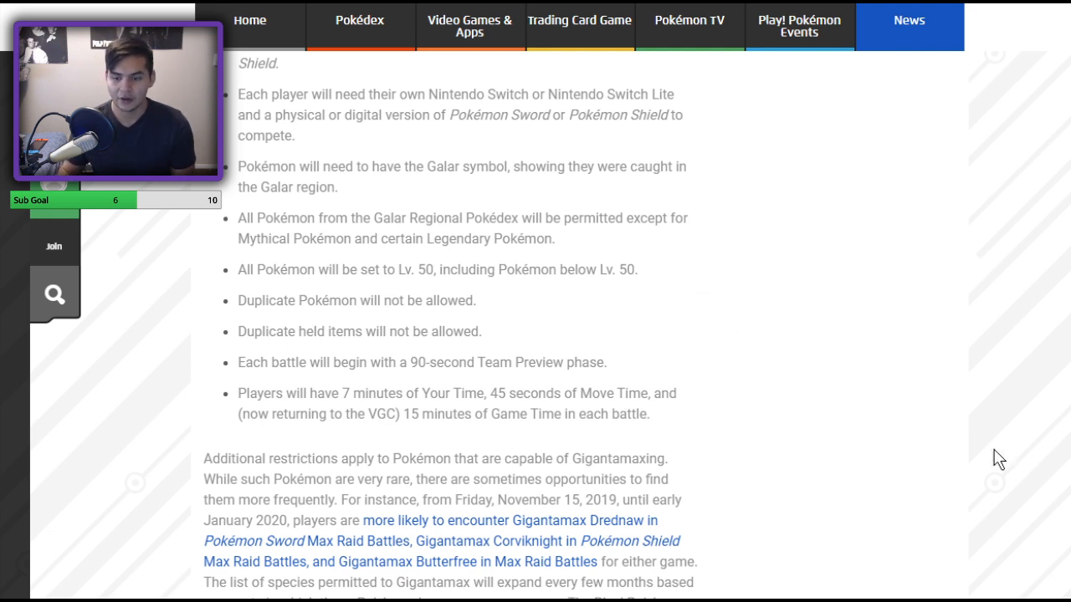
mouse_move(254, 305)
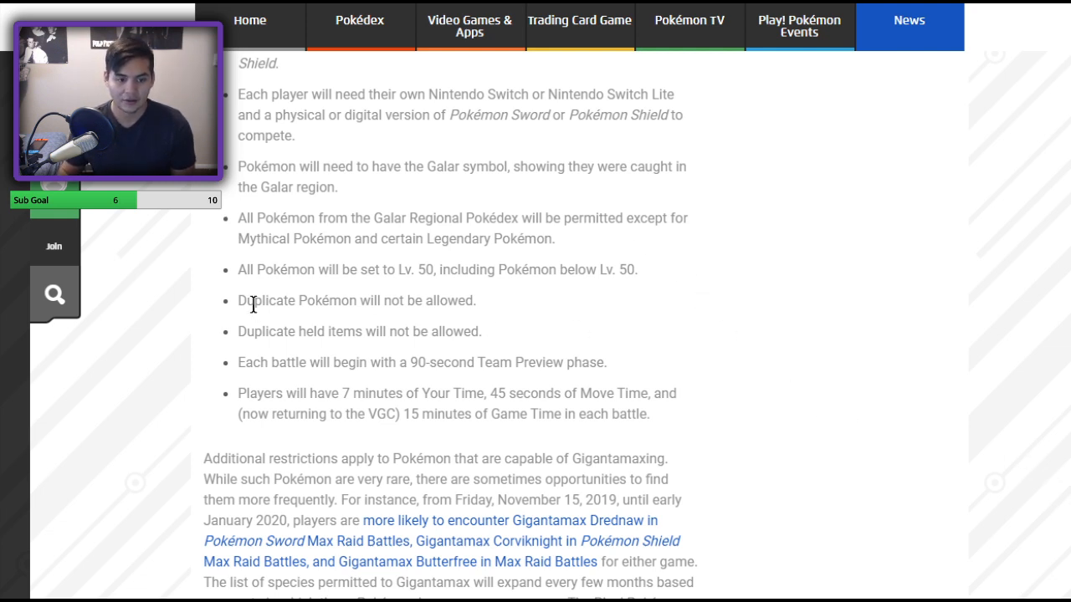
mouse_move(635, 293)
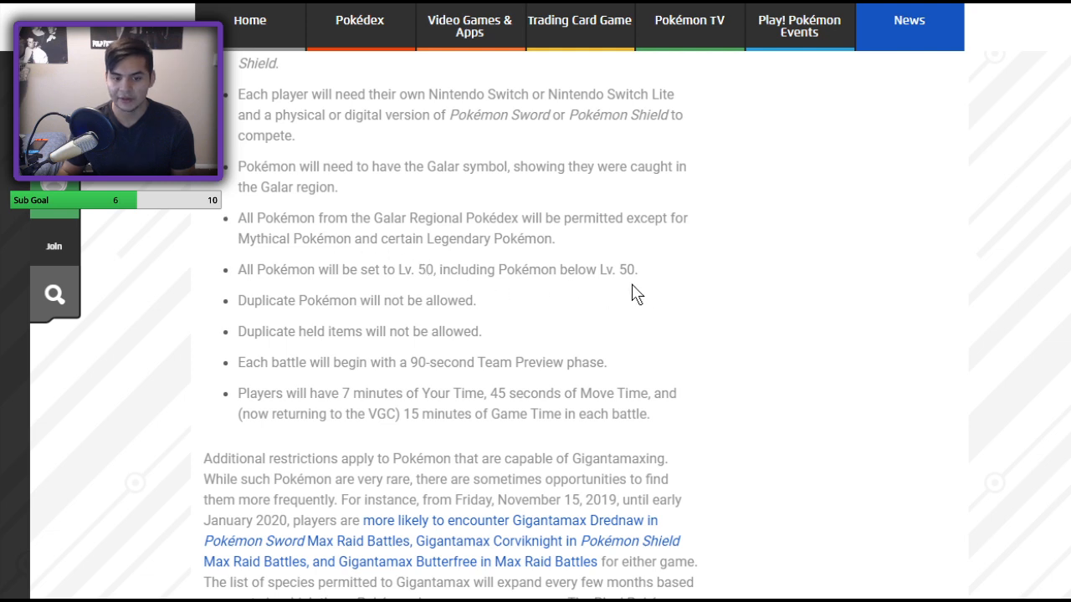
mouse_move(656, 298)
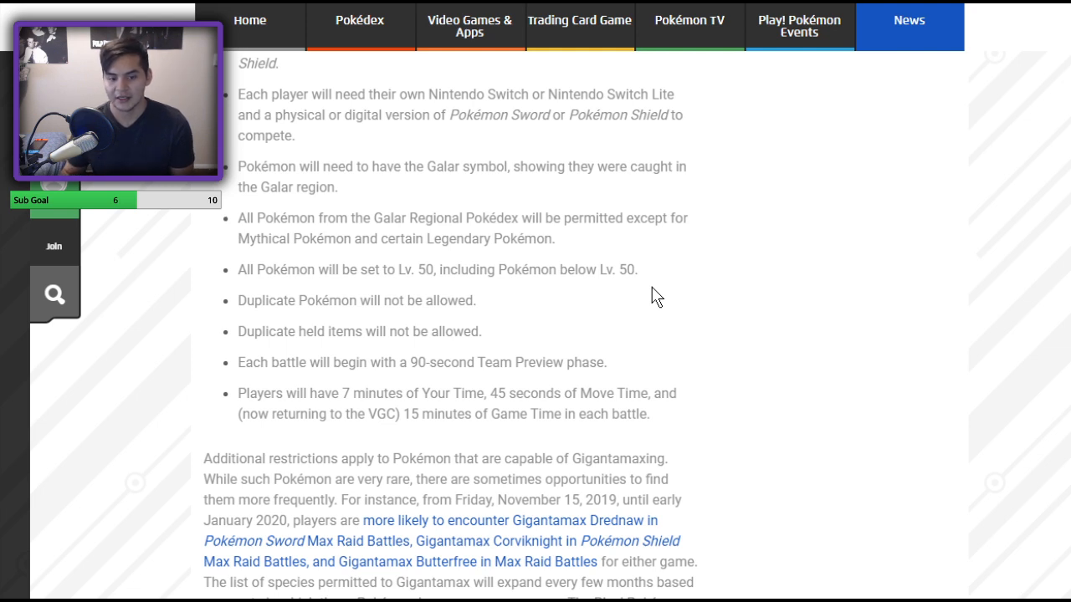
mouse_move(560, 161)
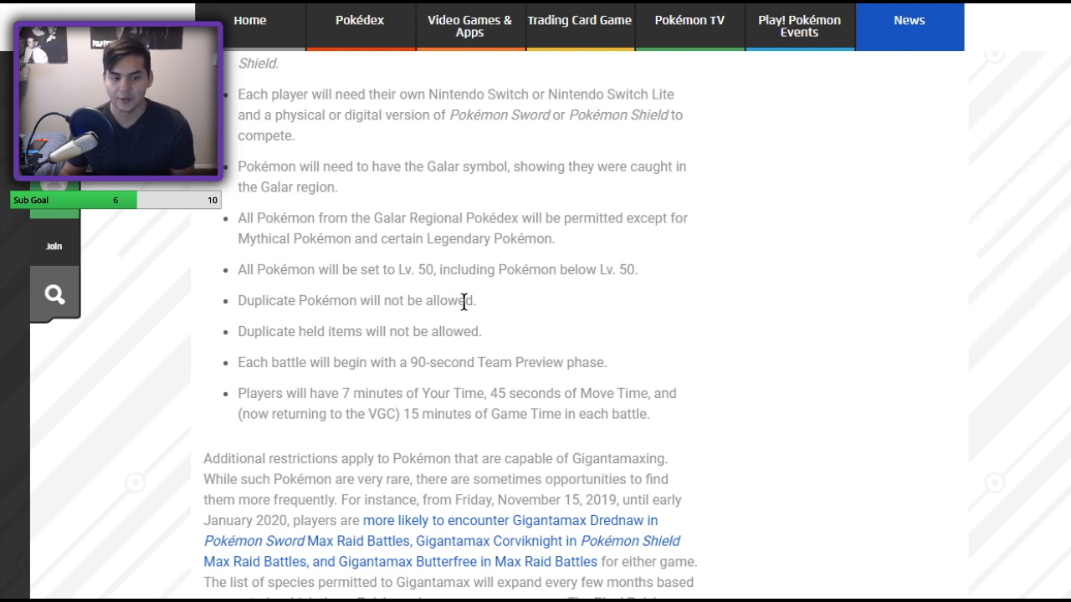
mouse_move(516, 309)
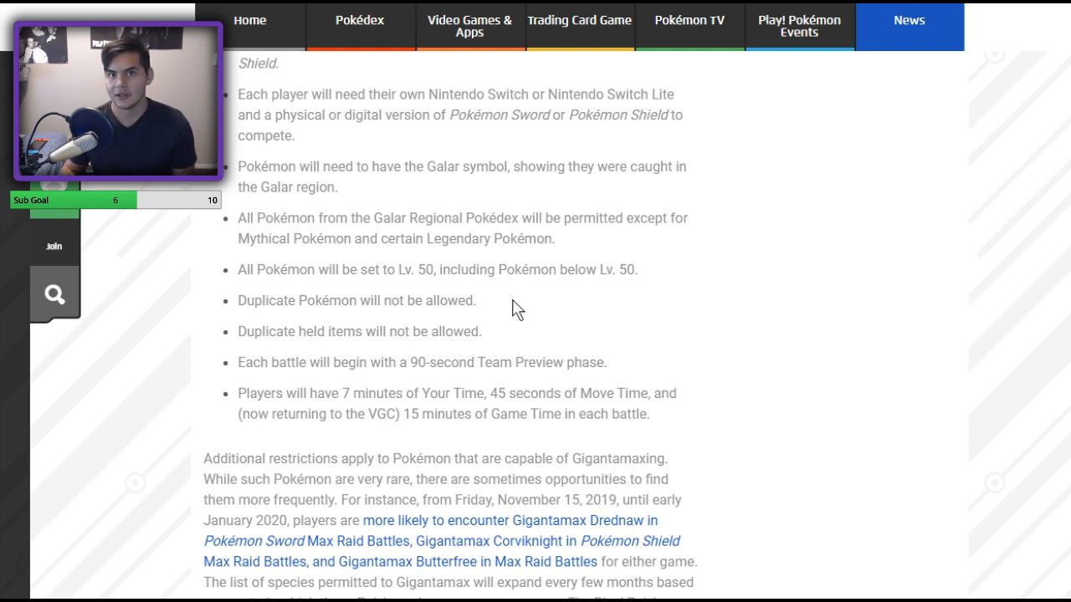
scroll("down", 3)
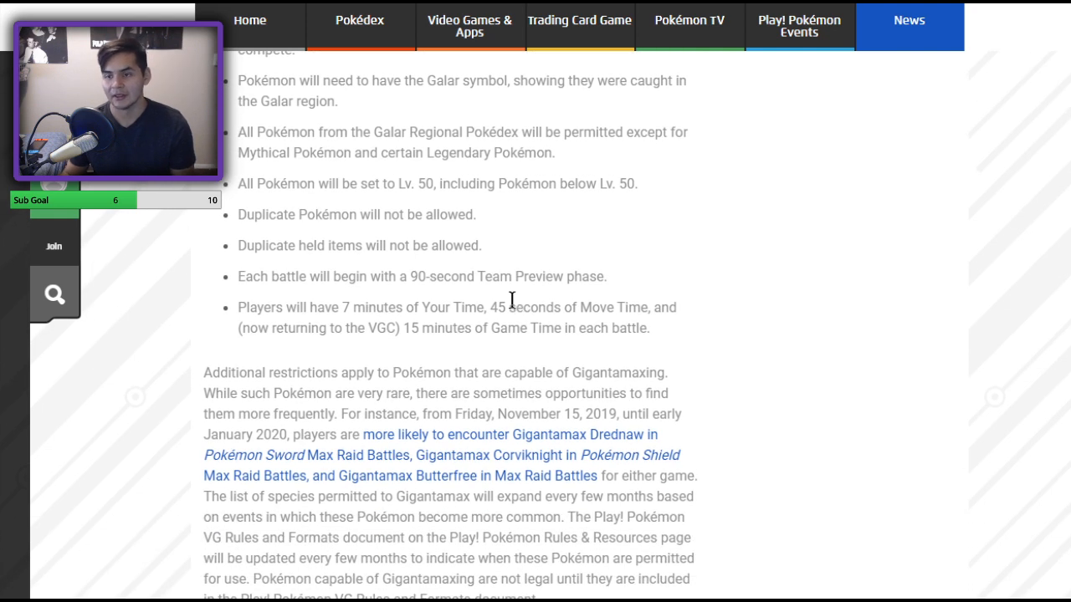
mouse_move(375, 327)
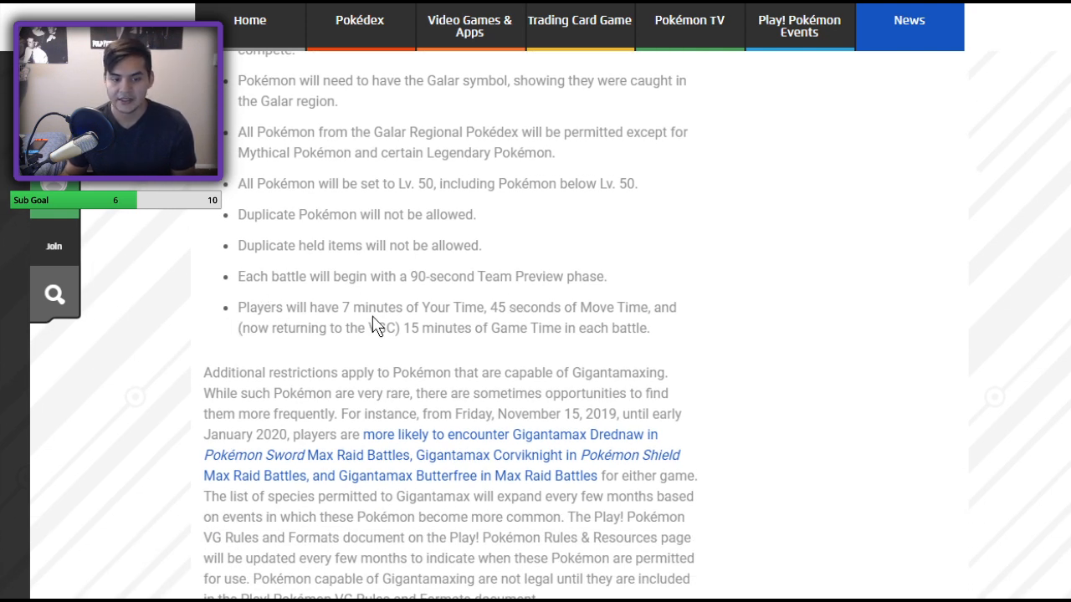
mouse_move(683, 316)
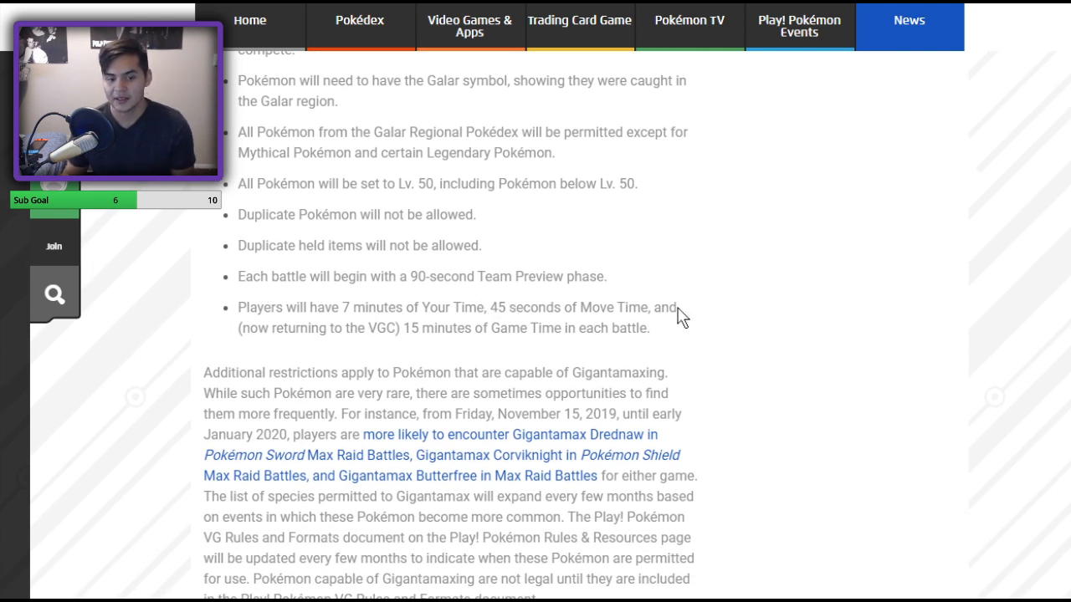
mouse_move(237, 331)
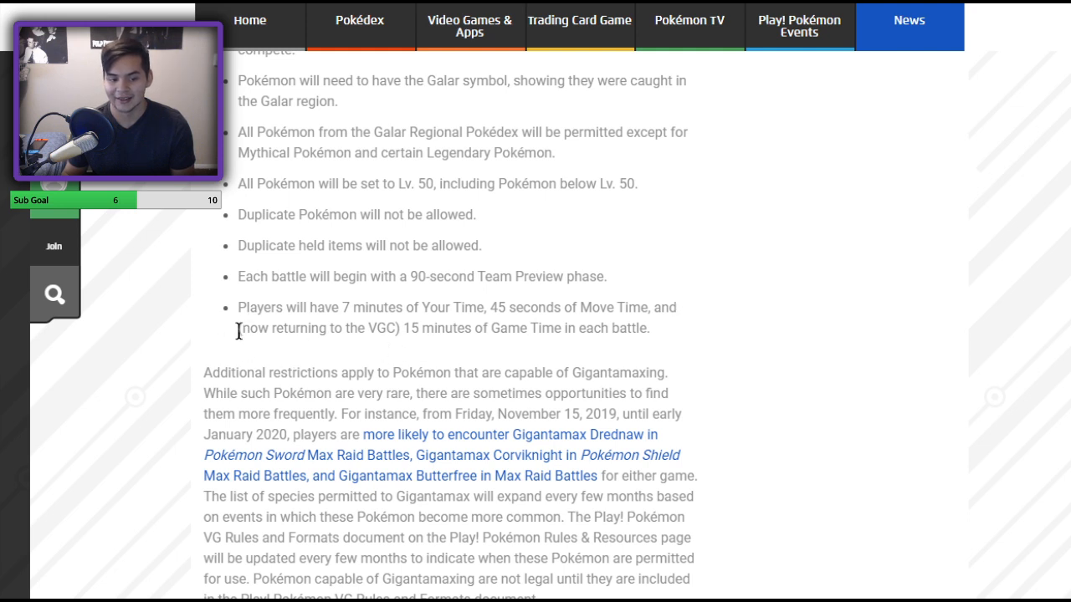
left_click_drag(237, 328, 400, 328)
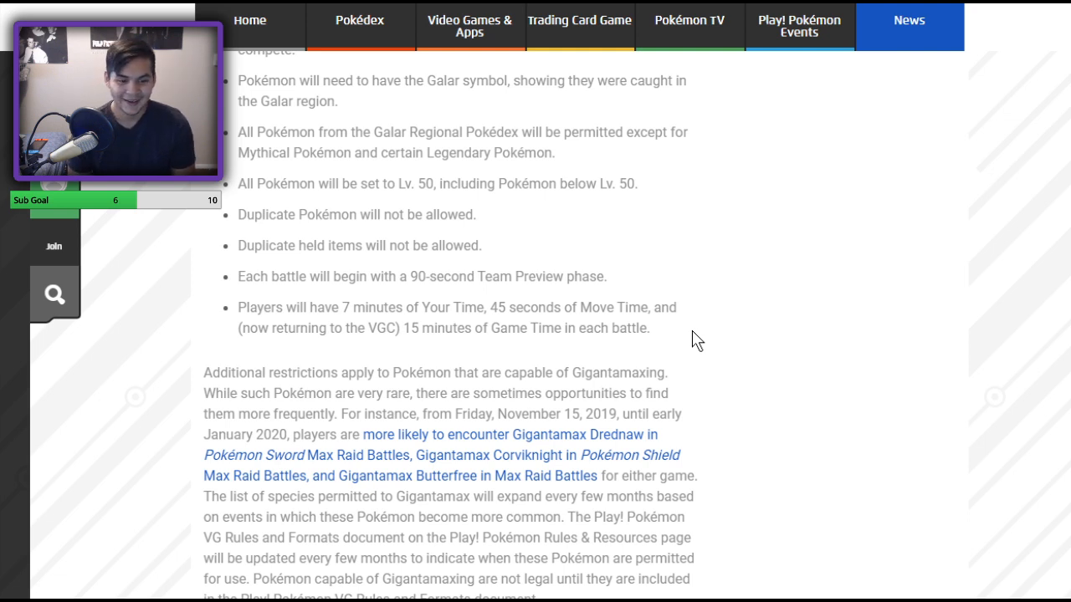
scroll("down", 3)
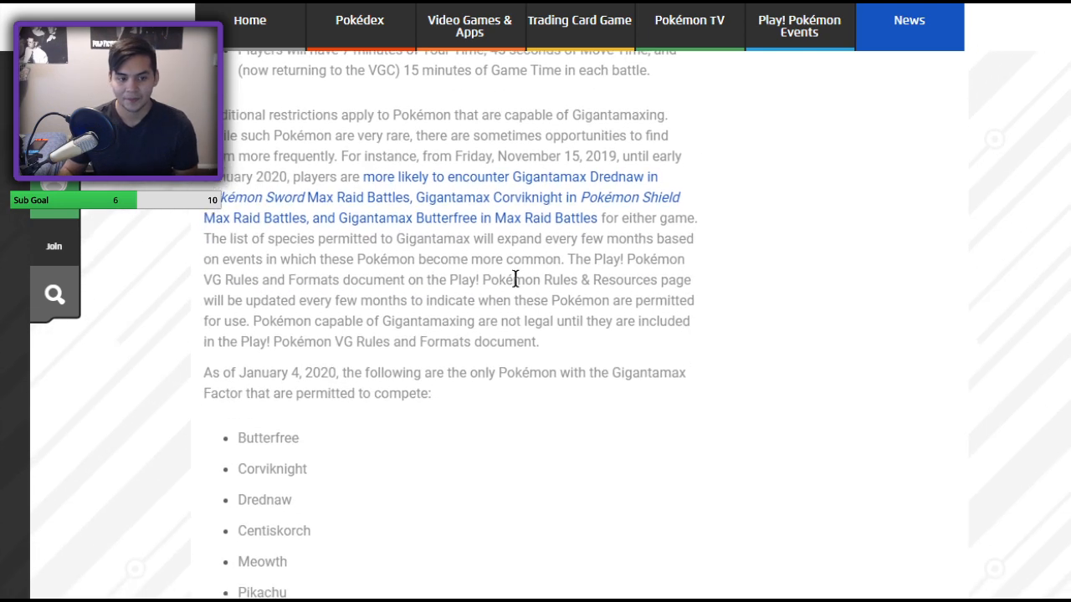
mouse_move(669, 147)
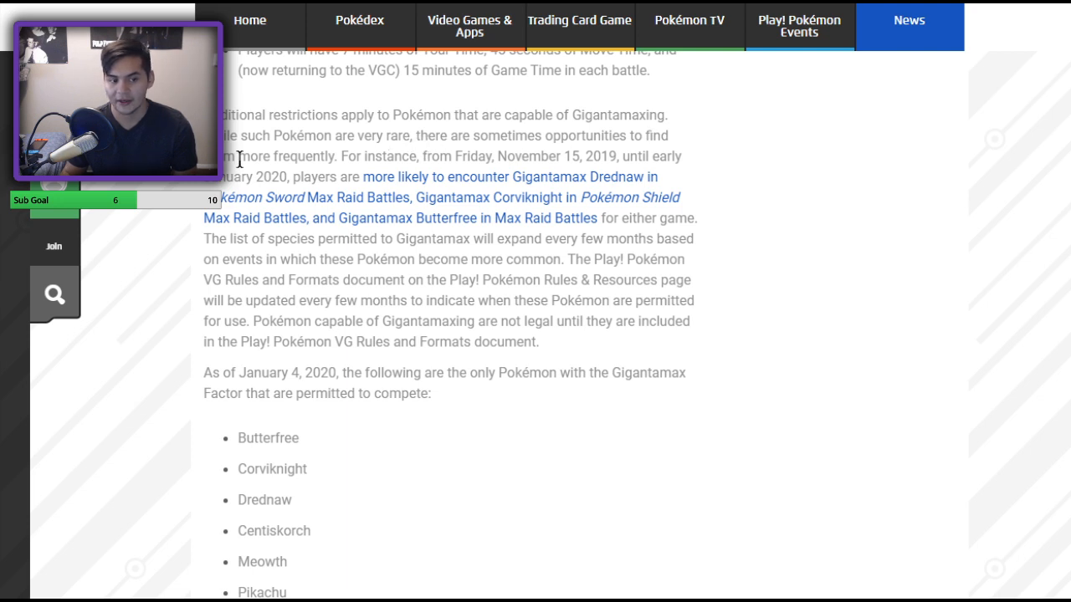
mouse_move(455, 161)
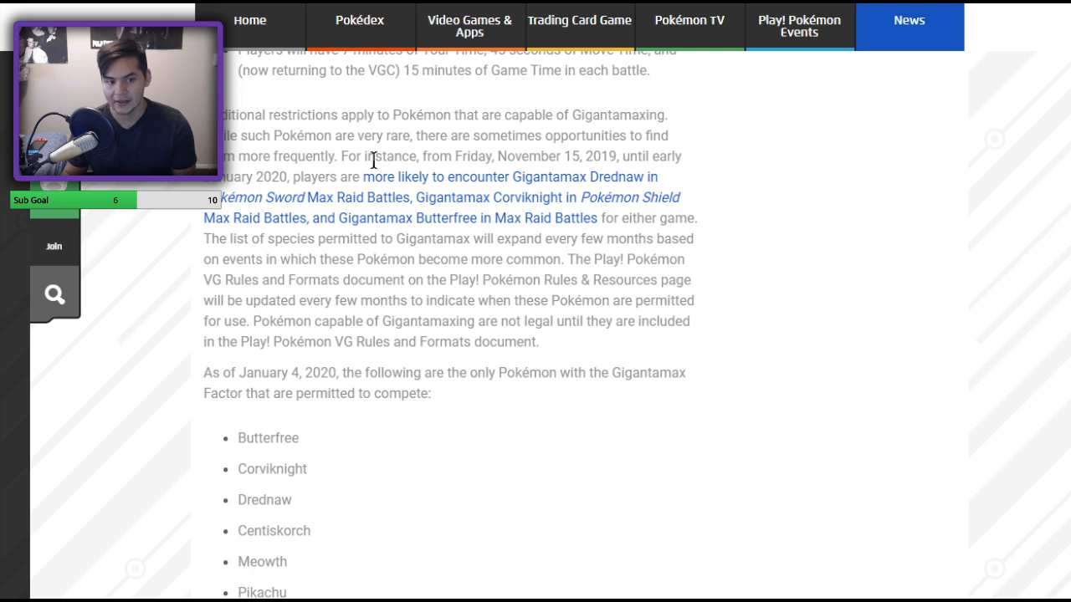
mouse_move(310, 171)
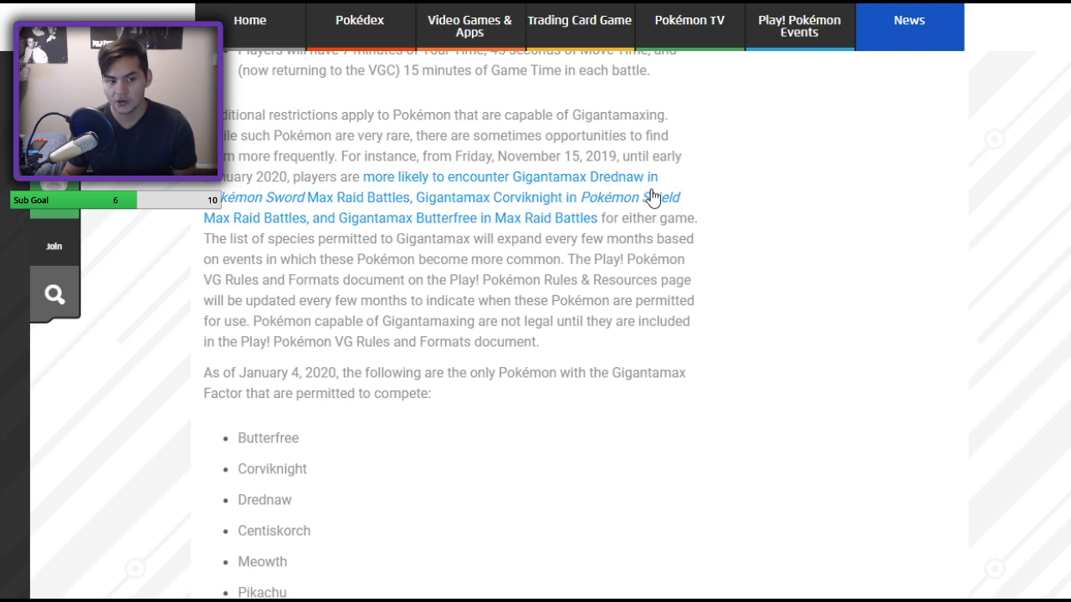
mouse_move(455, 210)
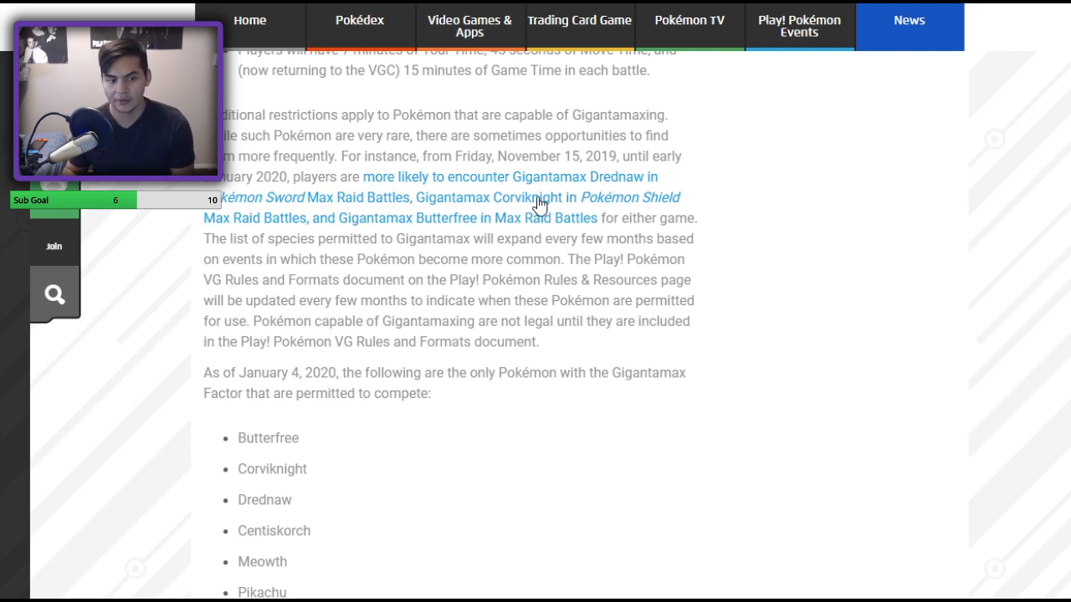
mouse_move(592, 233)
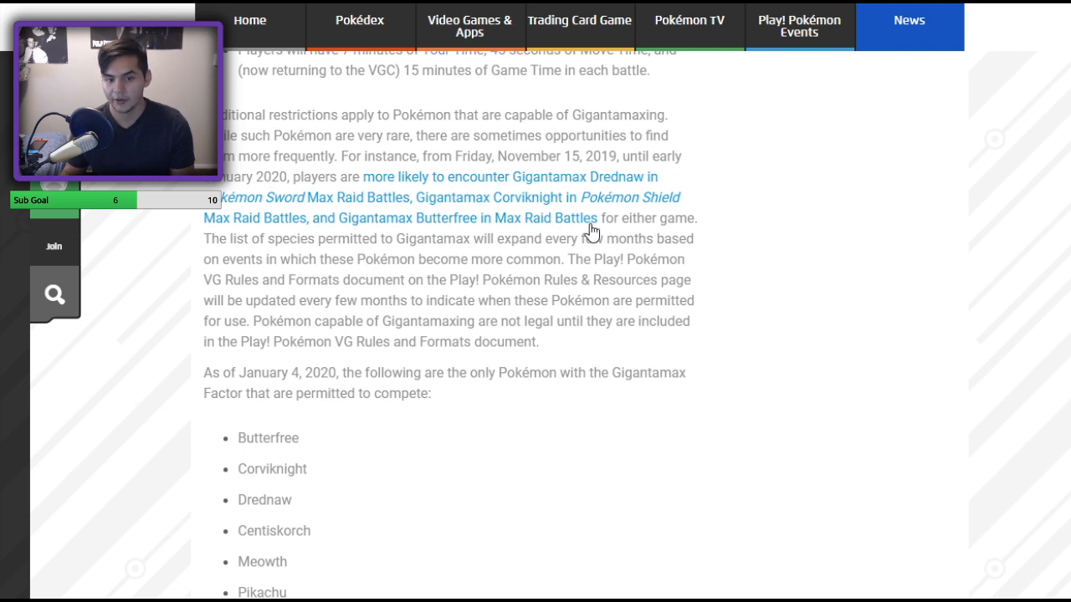
mouse_move(673, 243)
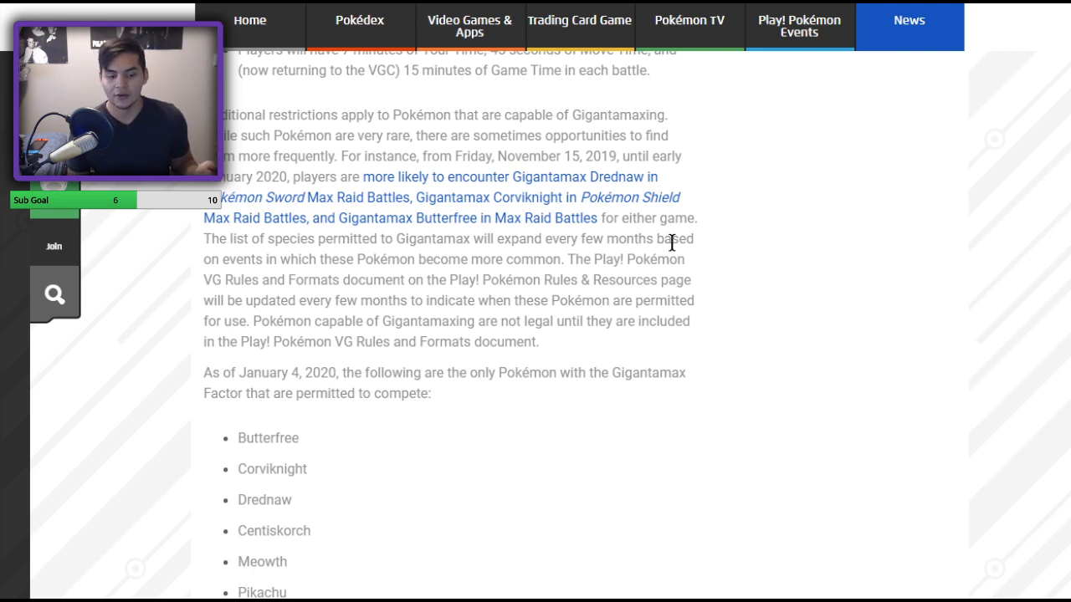
Scroll through the permitted Gigantamax list to Charizard (Blaze only) and the closing paragraph
scroll("down", 3)
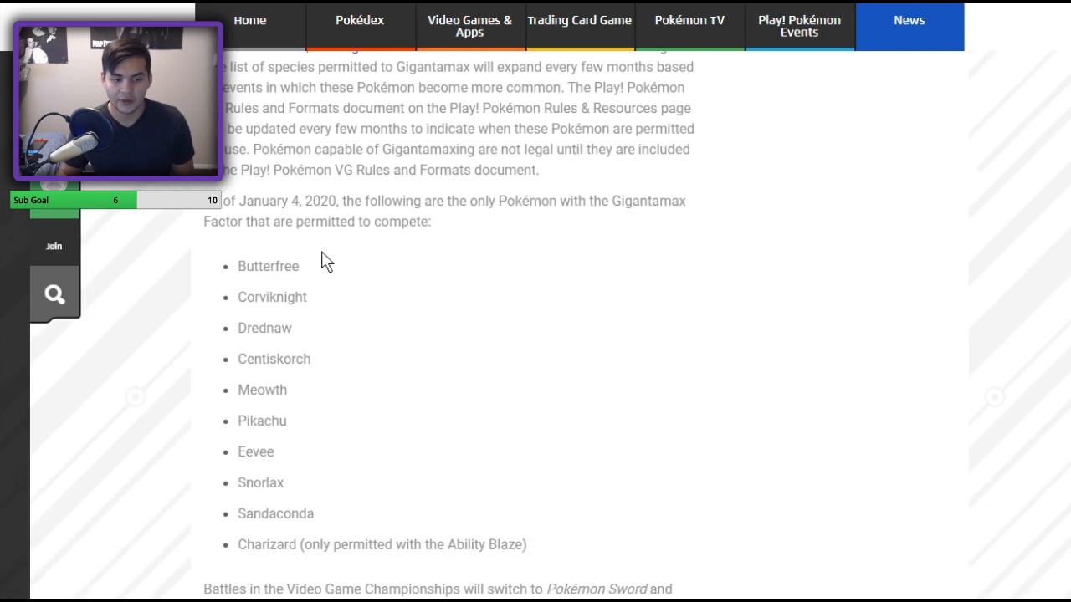
mouse_move(562, 204)
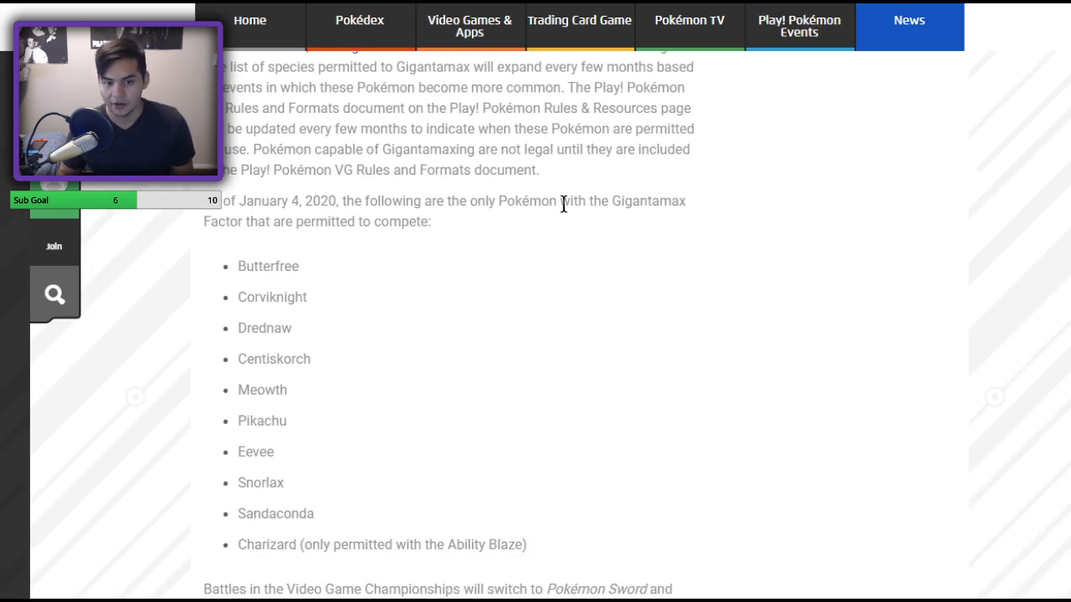
mouse_move(365, 244)
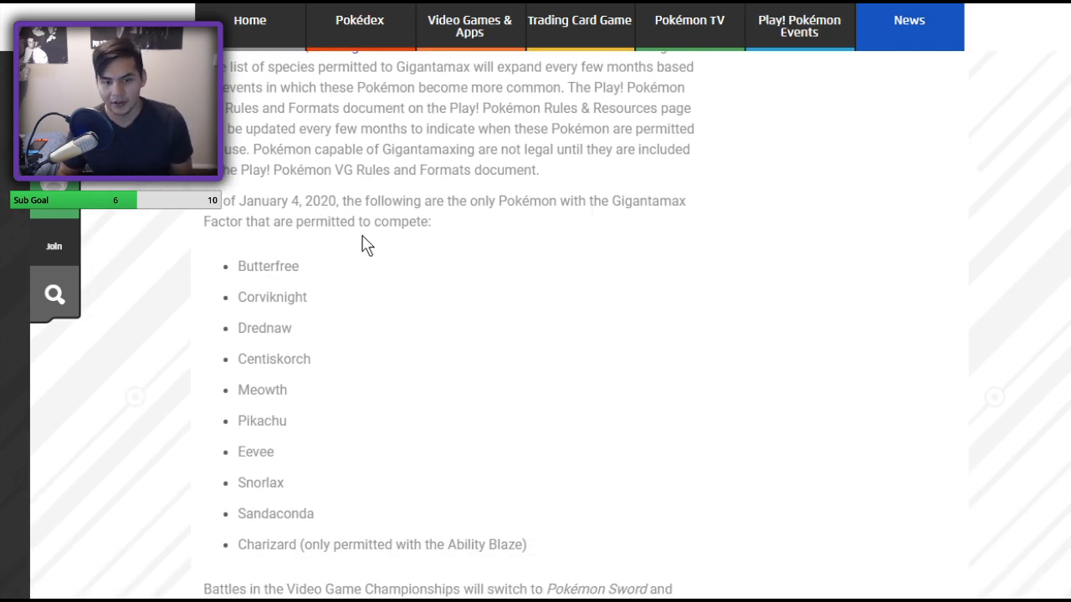
scroll("down", 3)
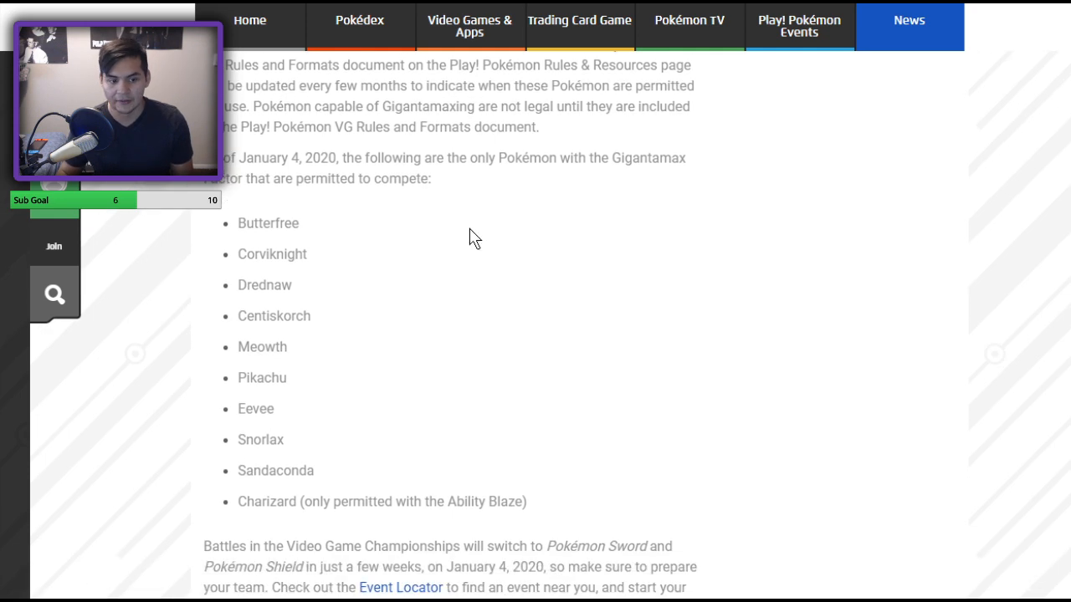
scroll("down", 3)
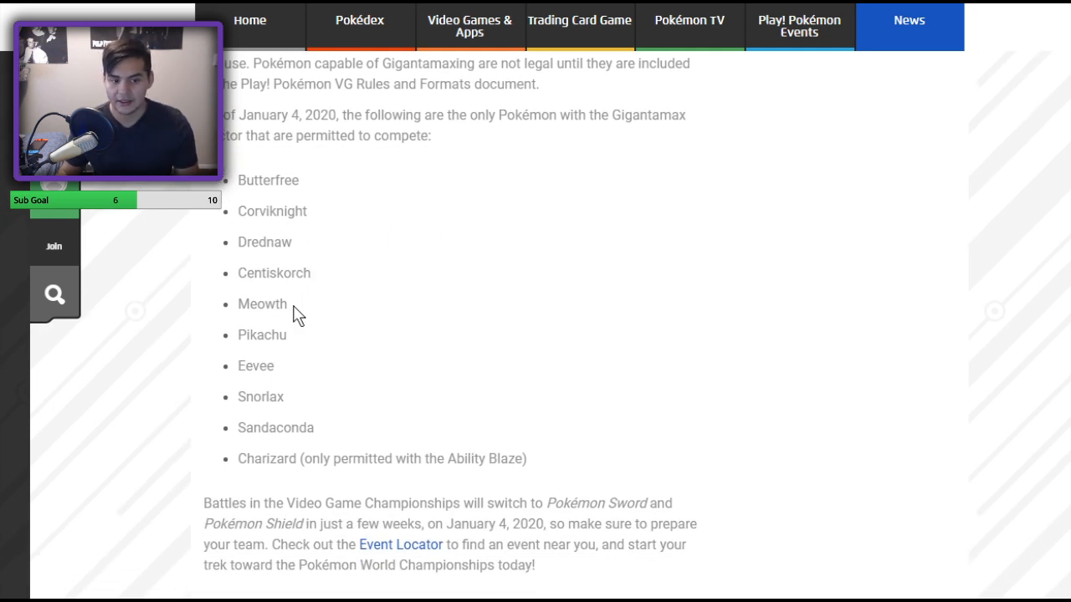
mouse_move(288, 428)
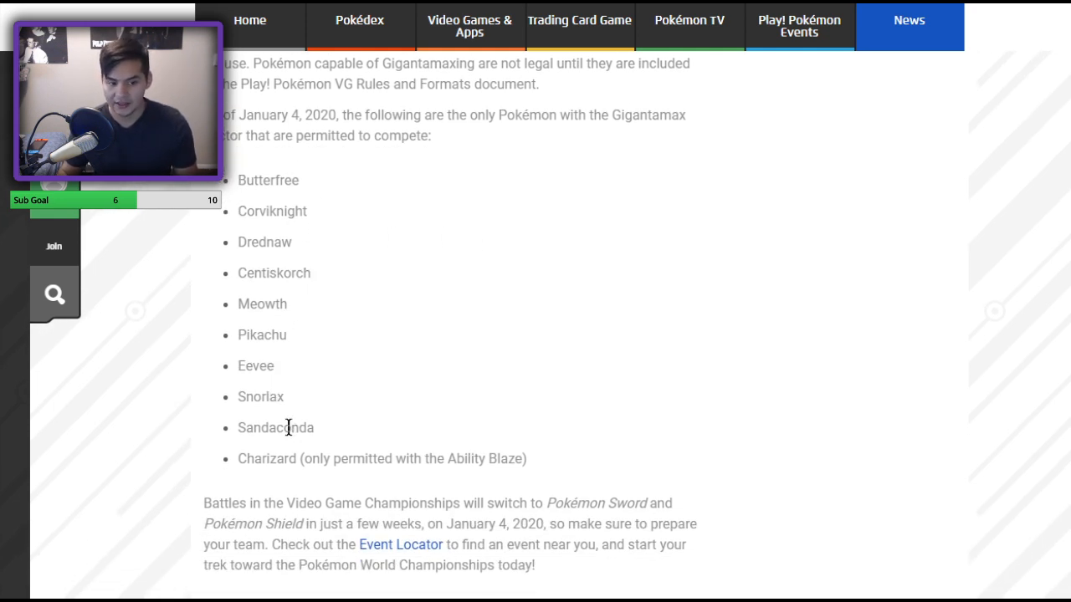
mouse_move(588, 455)
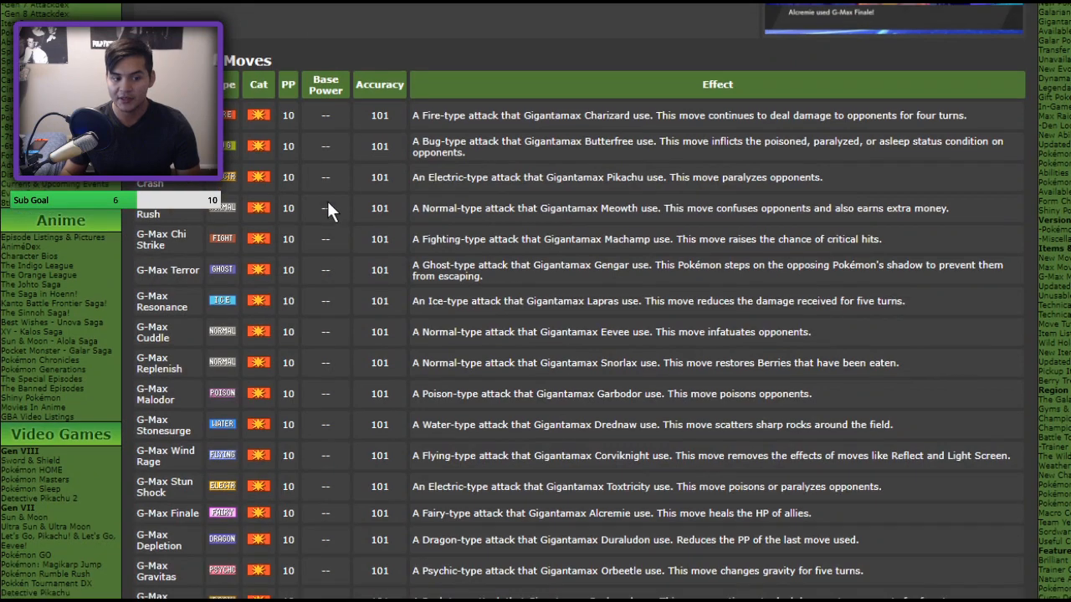
Scroll the Serebii G-Max moves table from Charizard's entry through Grimmsnarl's
scroll("down", 3)
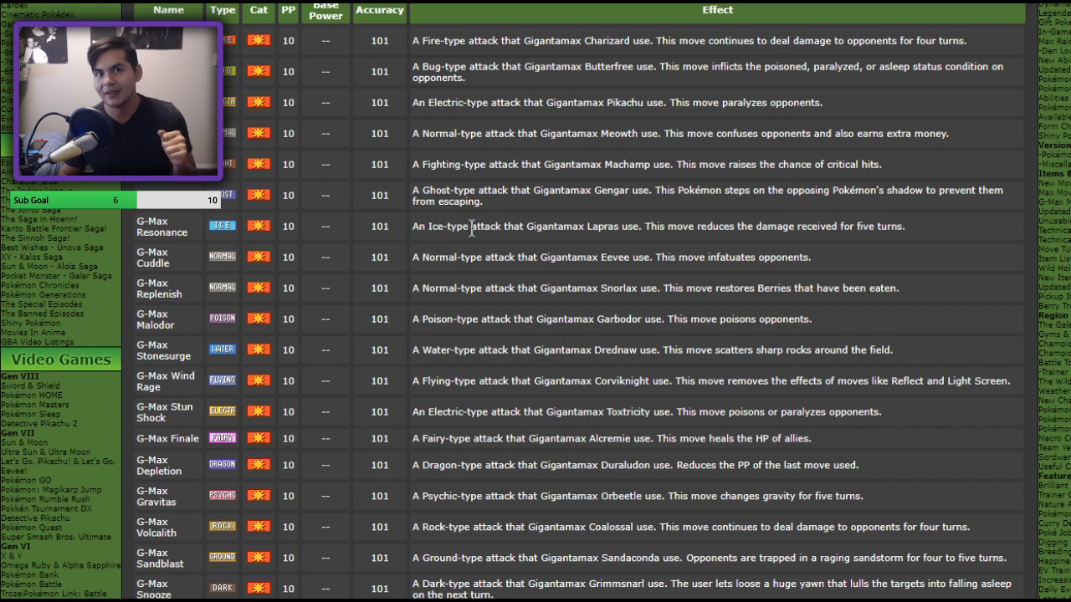
mouse_move(472, 228)
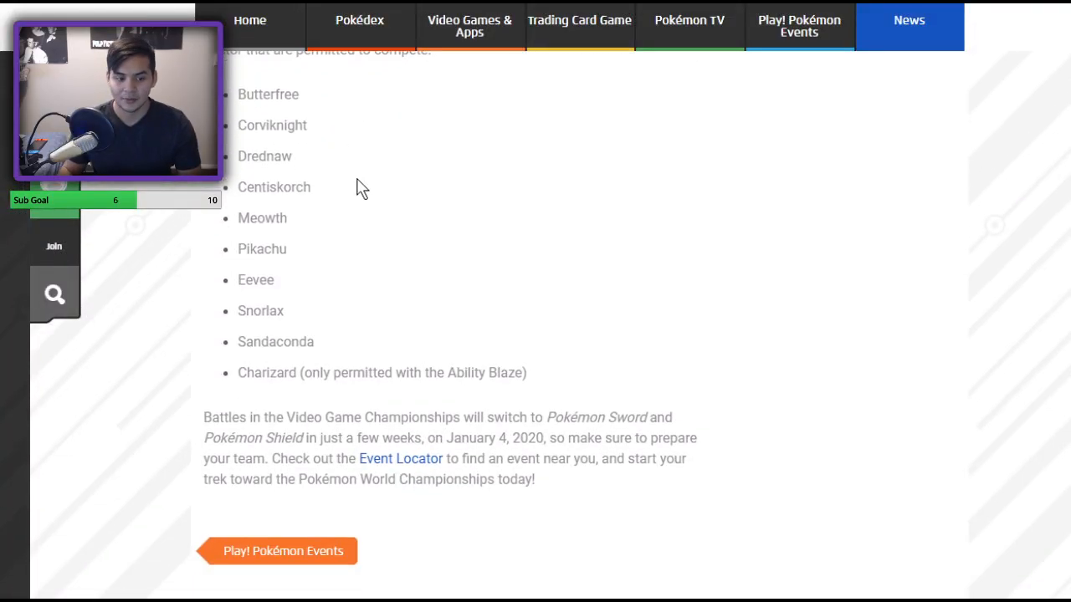
Scroll the Pokemon.com article to its permitted Gigantamax list, closing paragraph and Play! Pokémon Events link
scroll("up", 3)
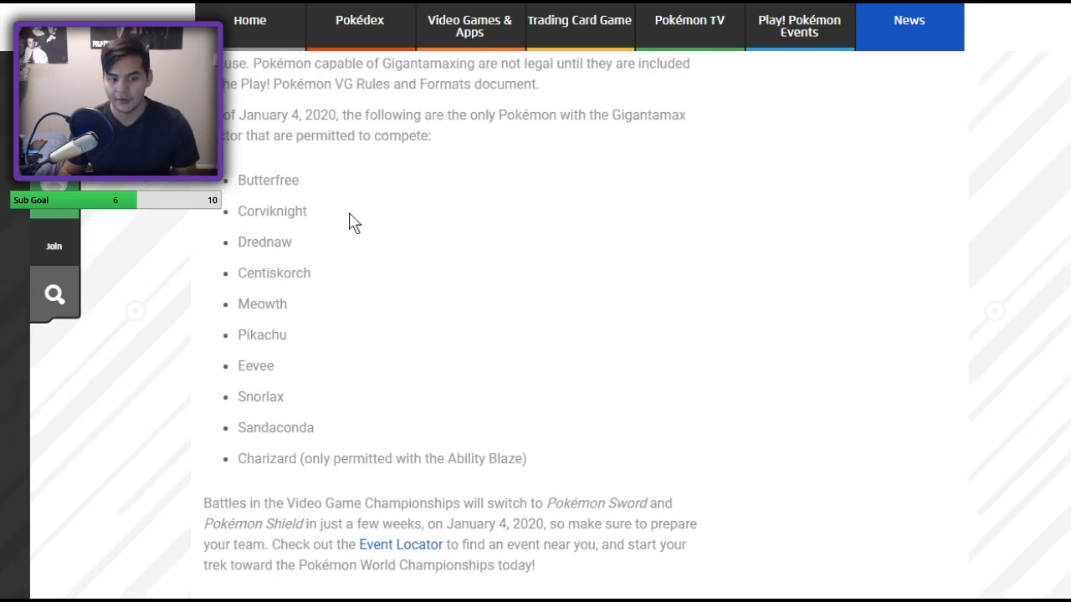
scroll("down", 3)
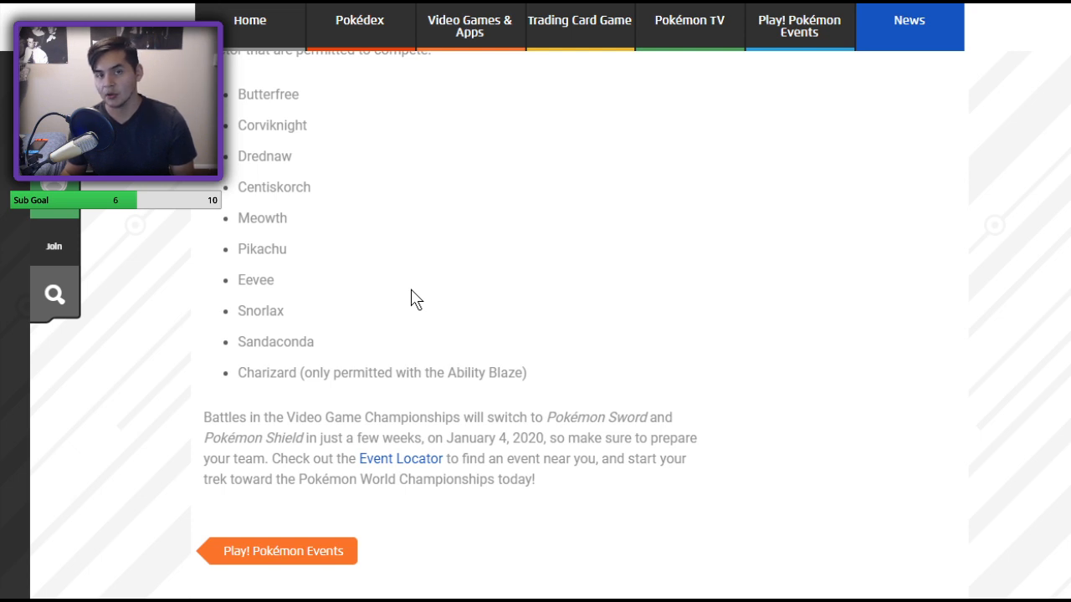
mouse_move(780, 468)
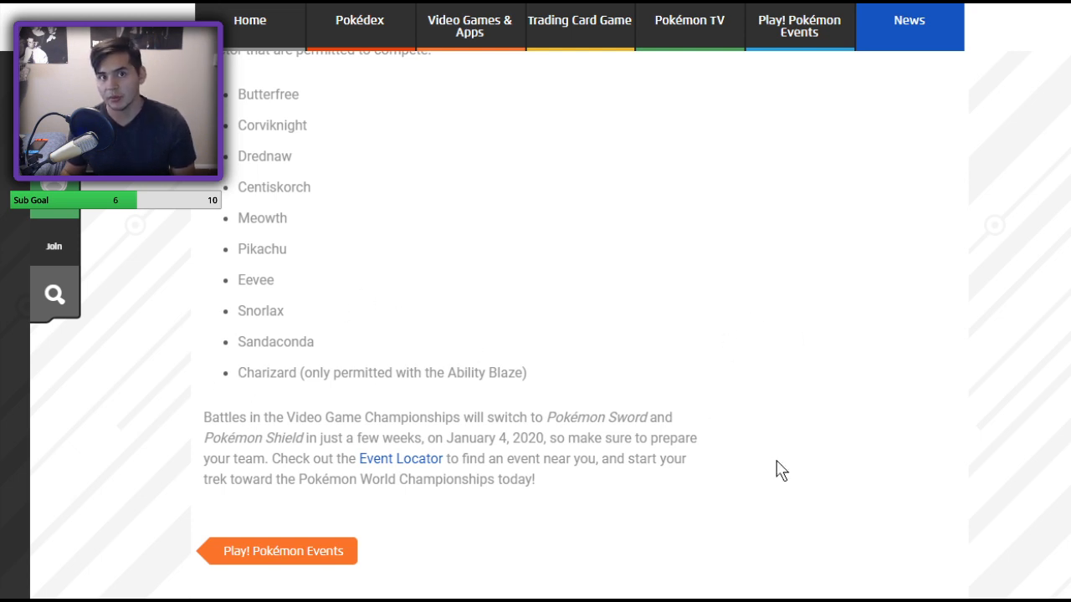
mouse_move(562, 344)
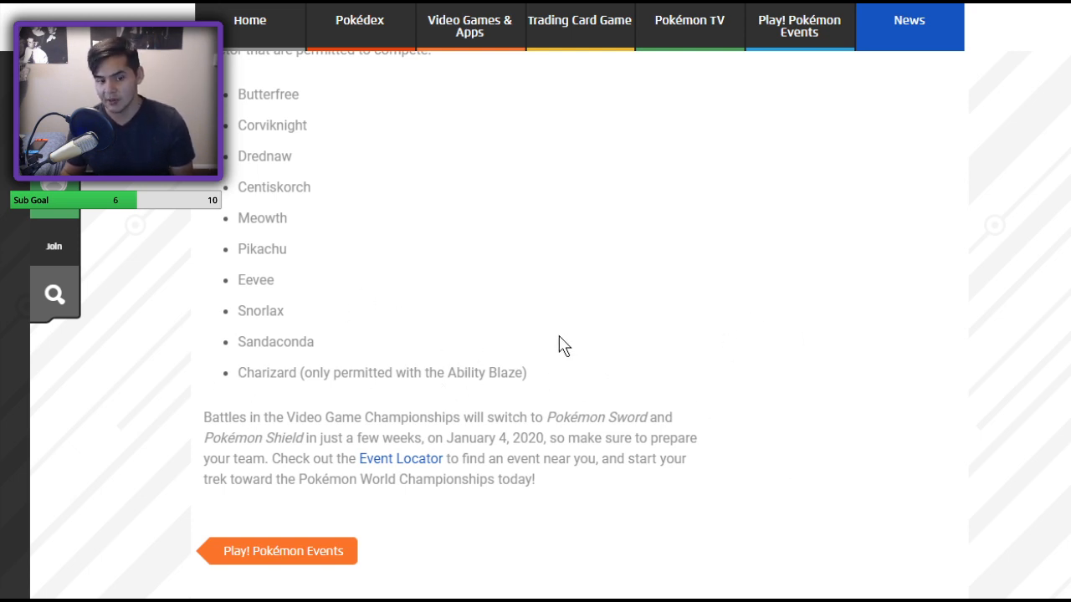
Scroll to the VG Rules document's Gigantamax list noting Solar Power Charizard cannot Gigantamax
scroll("down", 3)
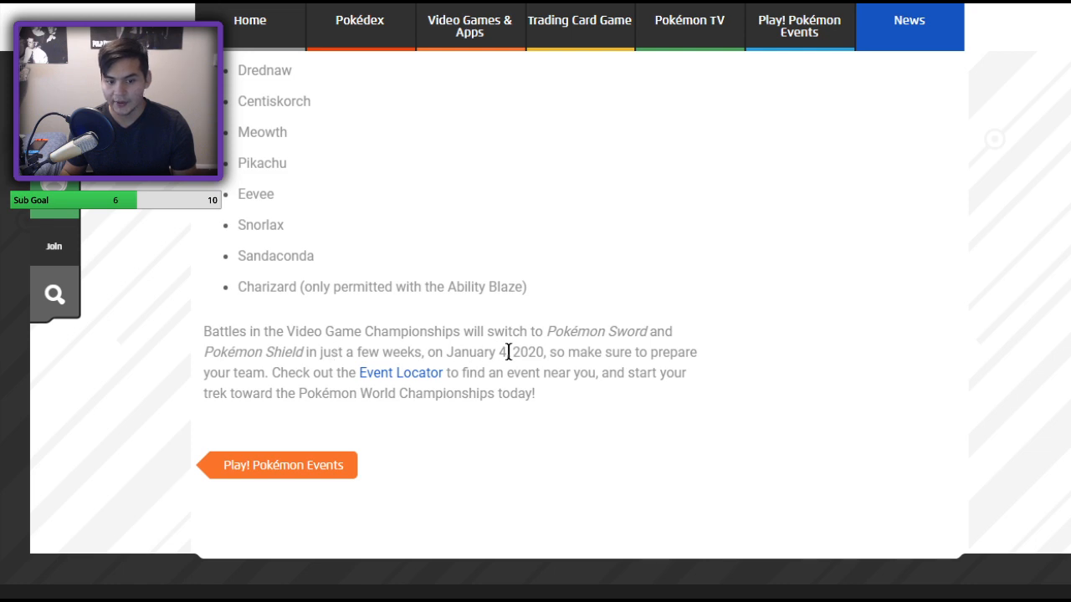
mouse_move(209, 393)
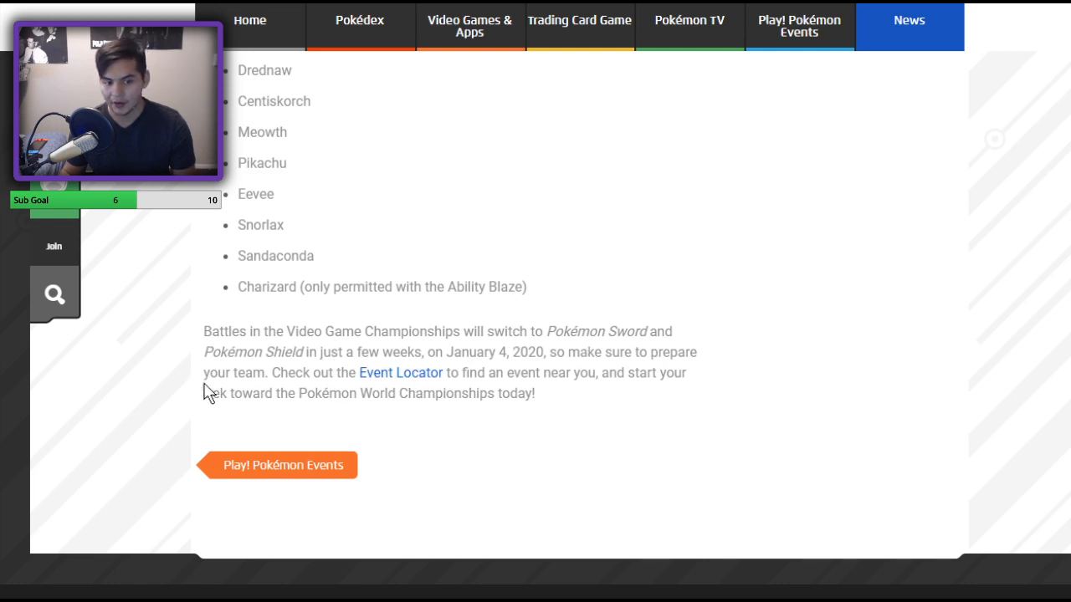
mouse_move(612, 375)
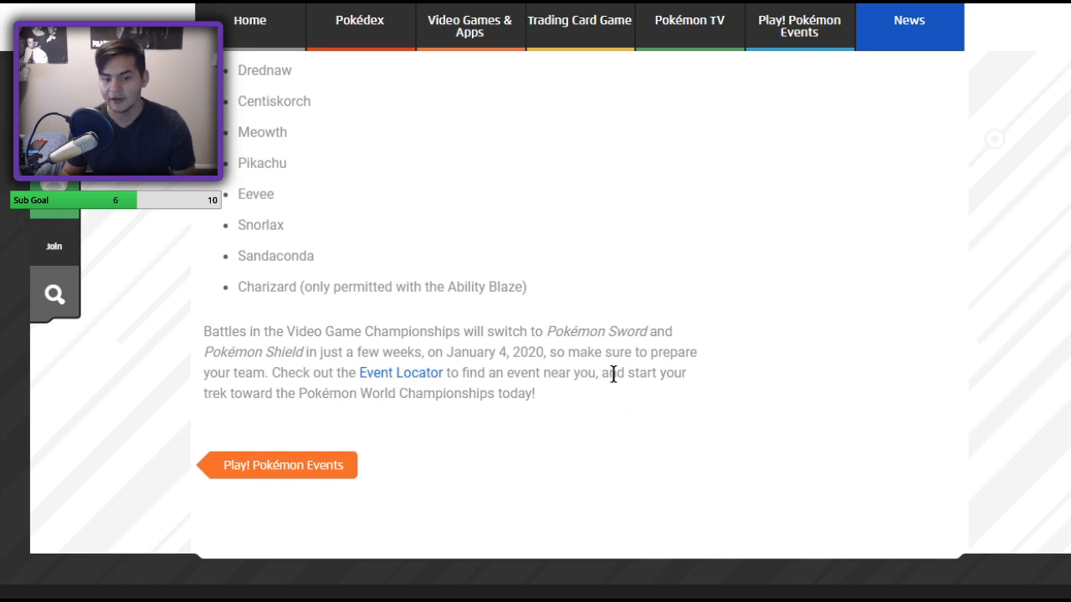
mouse_move(428, 388)
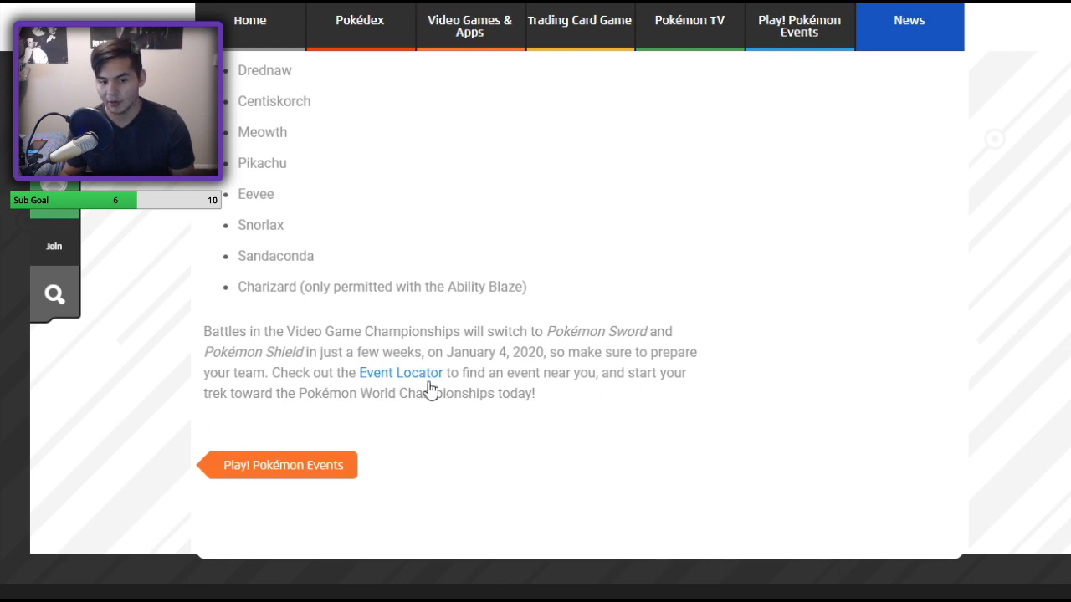
mouse_move(609, 227)
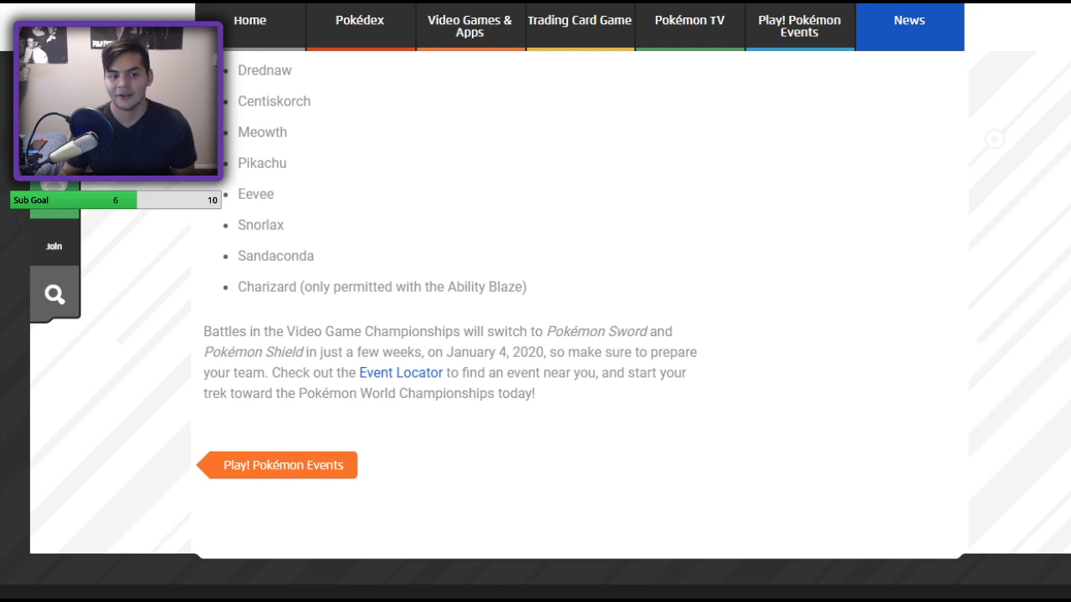
scroll("up", 3)
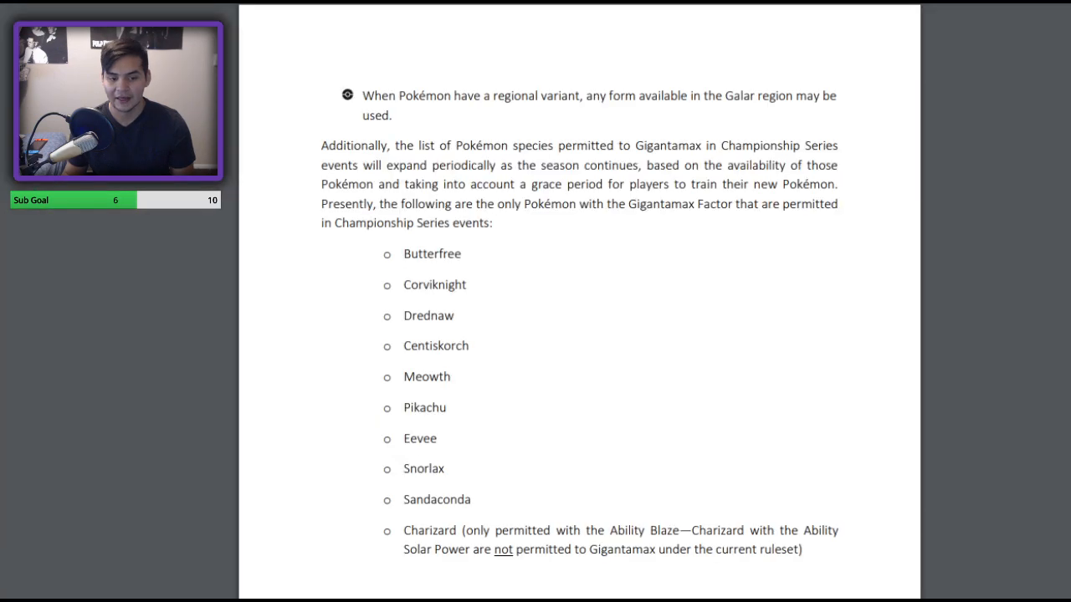
Scroll the rules PDF past game systems and firmware to page 10's wired equipment and three-digit match ID rules
scroll("down", 3)
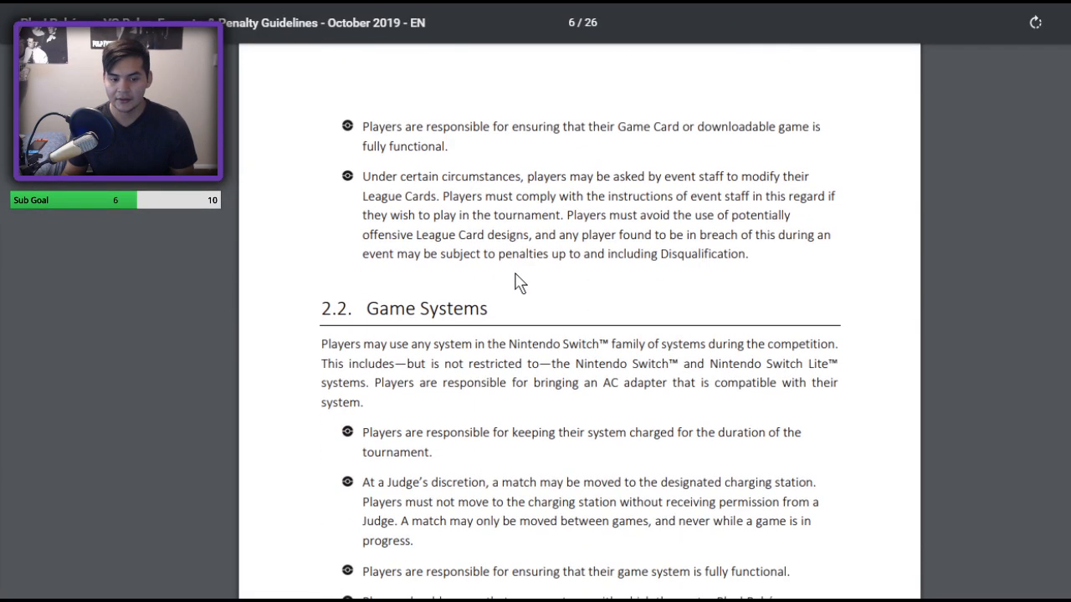
scroll("down", 3)
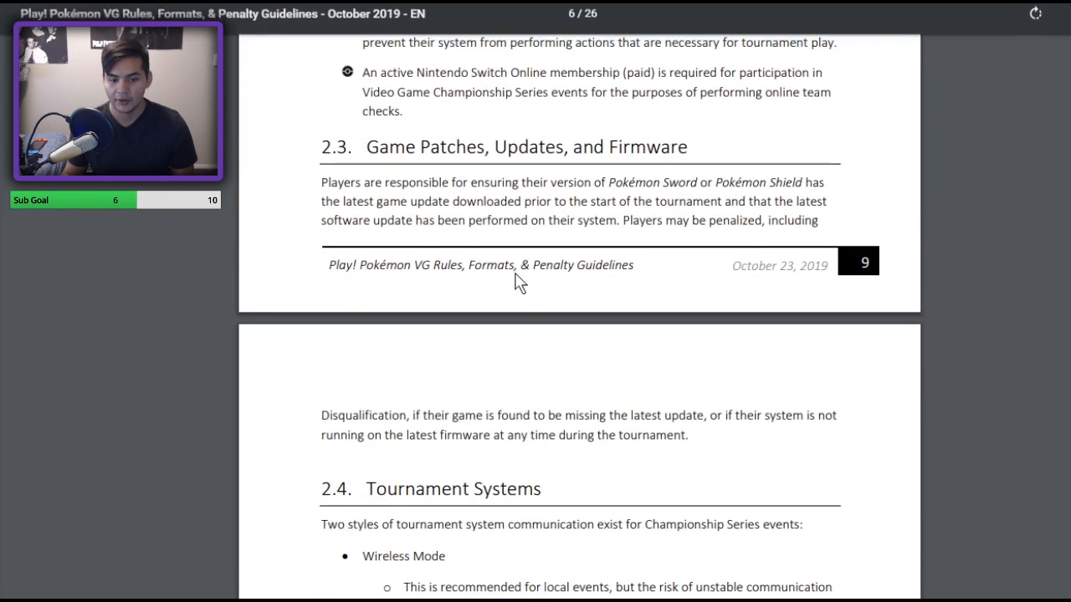
scroll("down", 3)
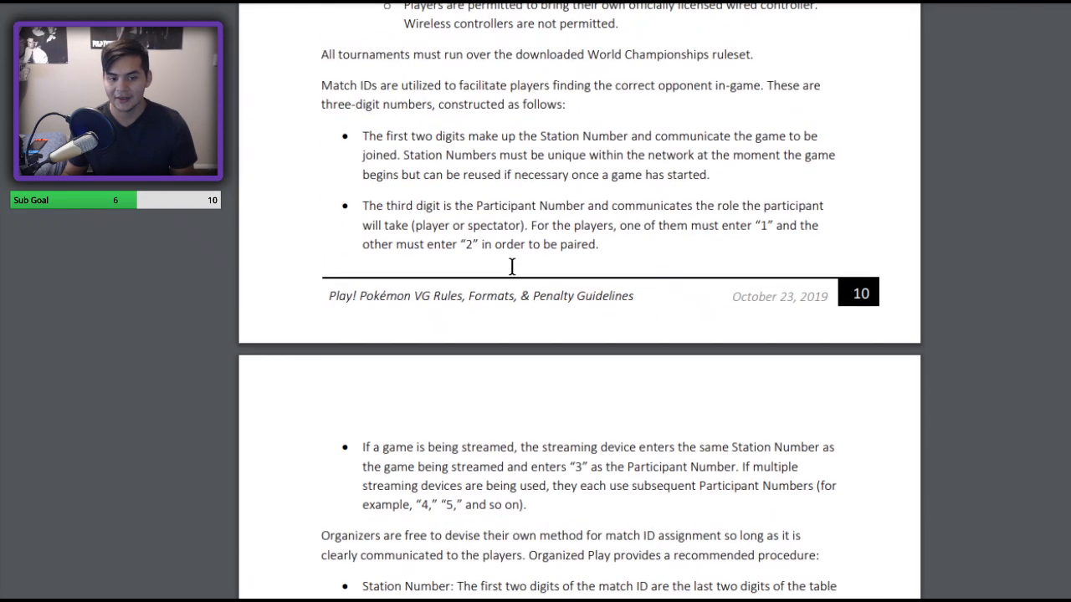
scroll("up", 3)
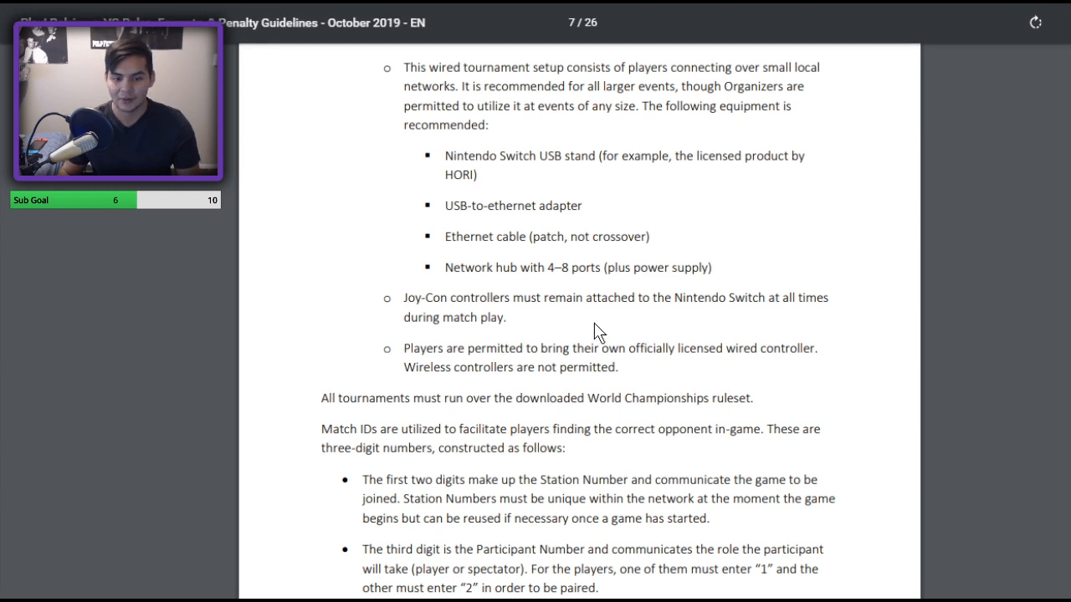
mouse_move(434, 309)
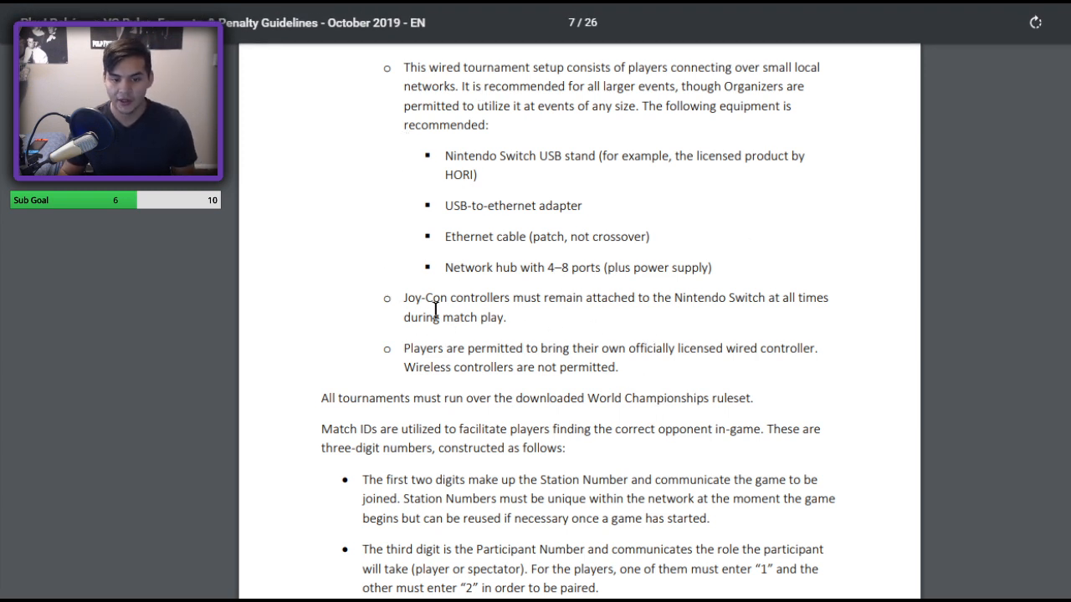
mouse_move(552, 335)
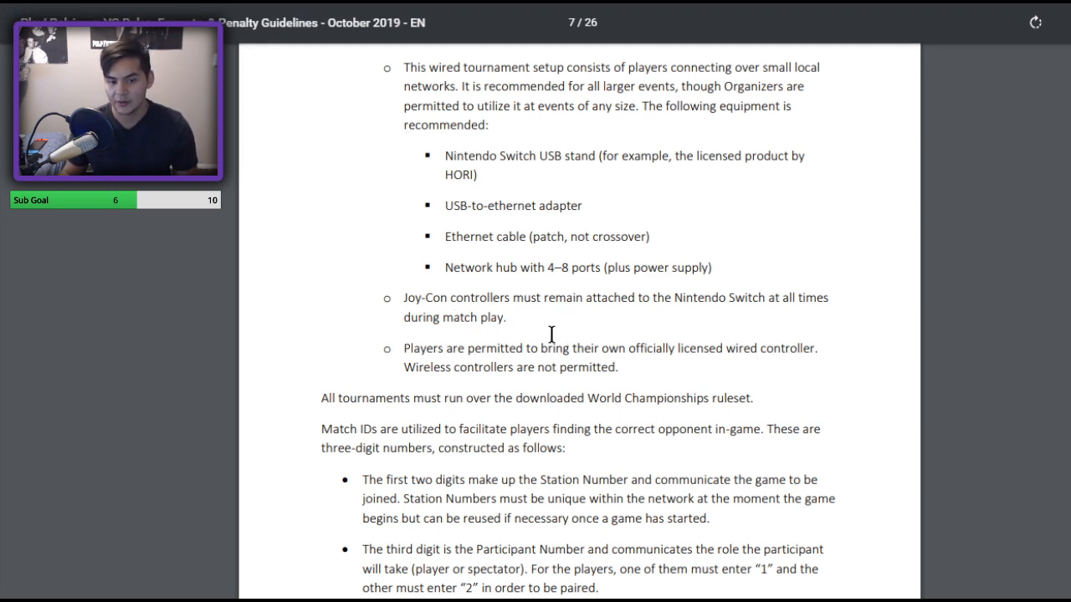
mouse_move(582, 362)
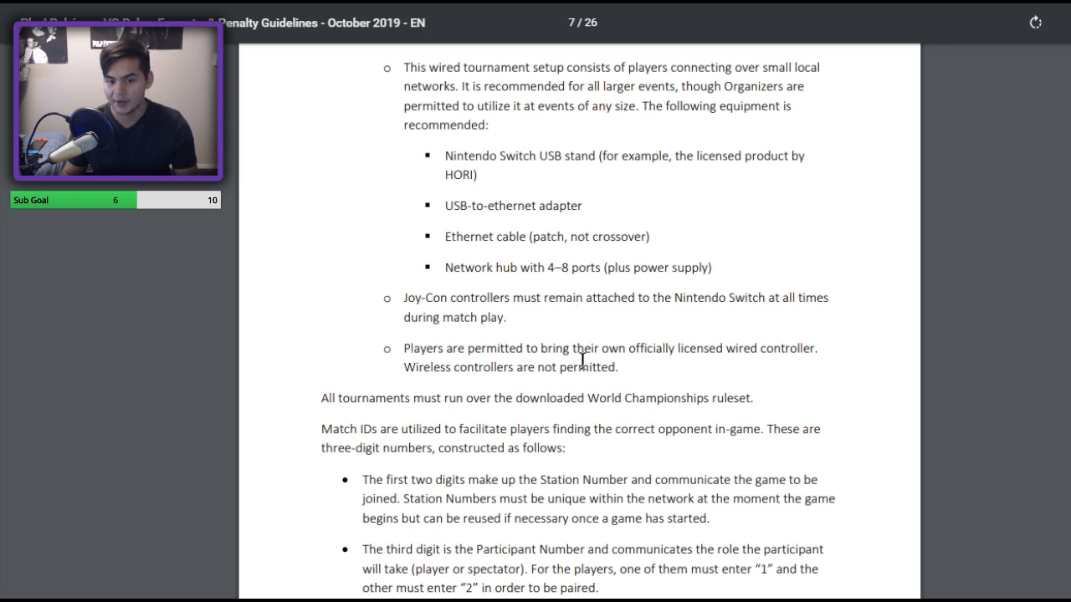
mouse_move(415, 378)
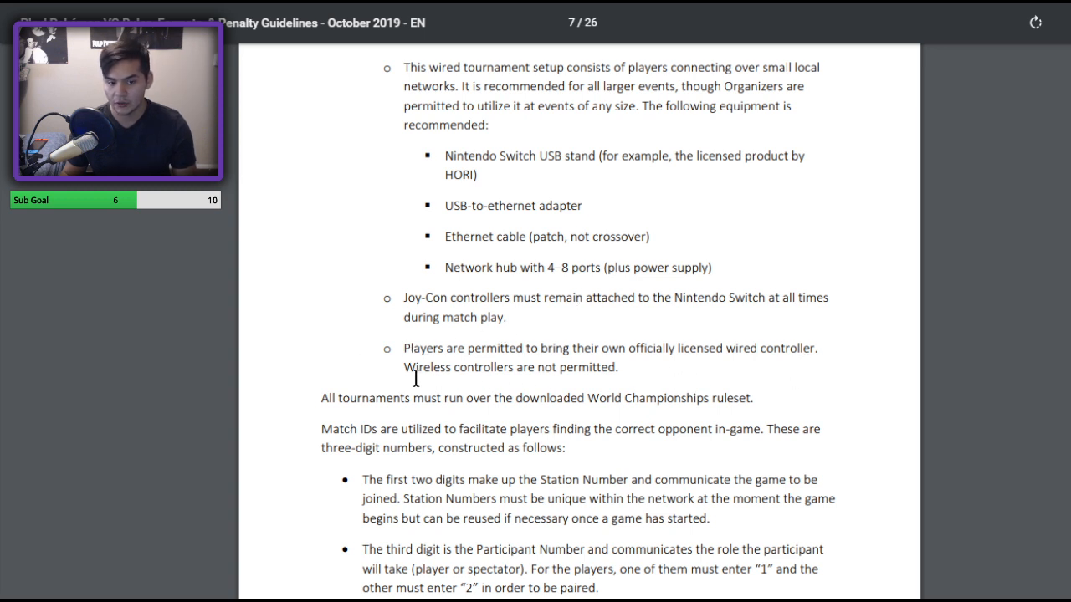
mouse_move(748, 346)
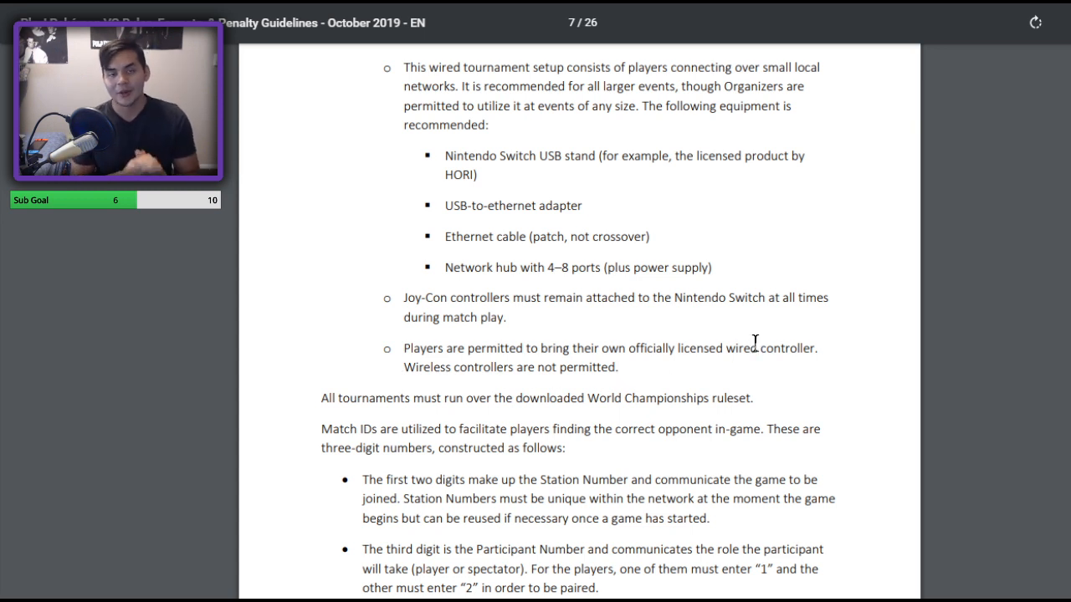
Scroll to section 2.4 Tournament Systems and page 11's Headphone Use, Notes and Objects in Play Area rules
scroll("up", 3)
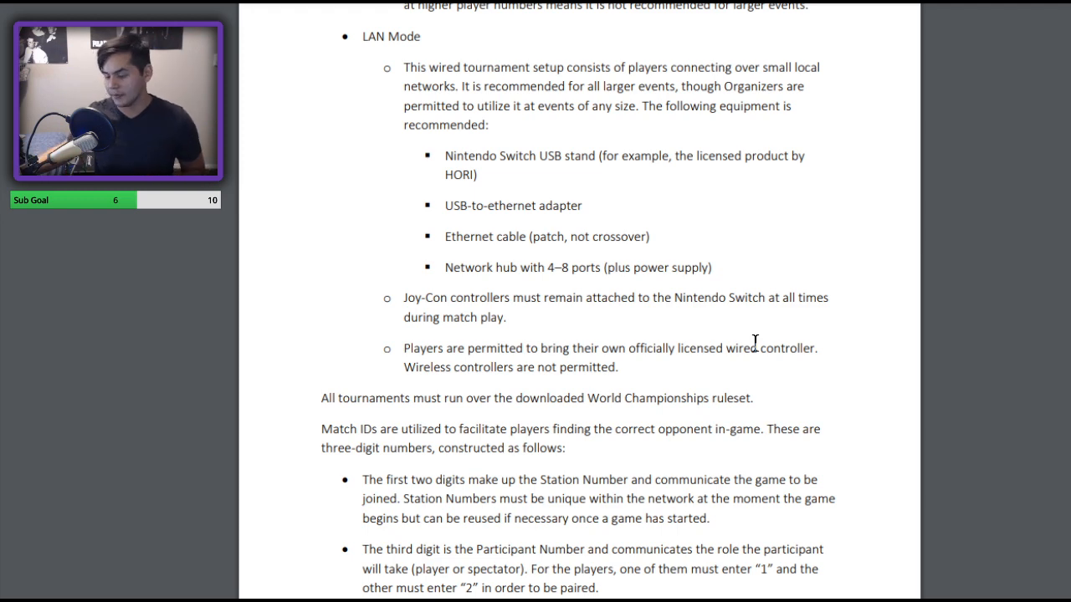
mouse_move(794, 338)
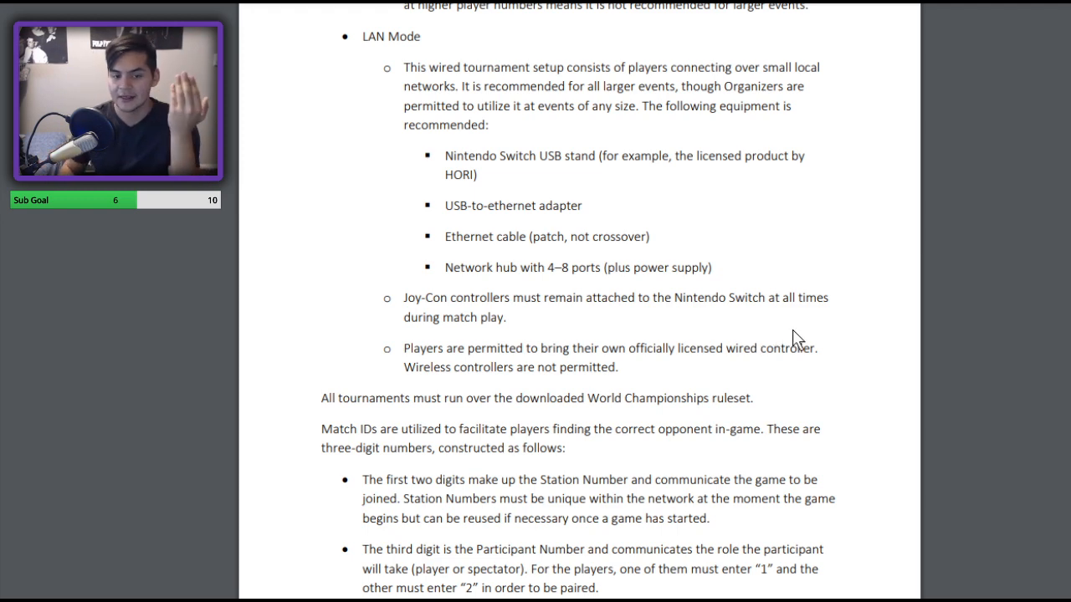
scroll("down", 3)
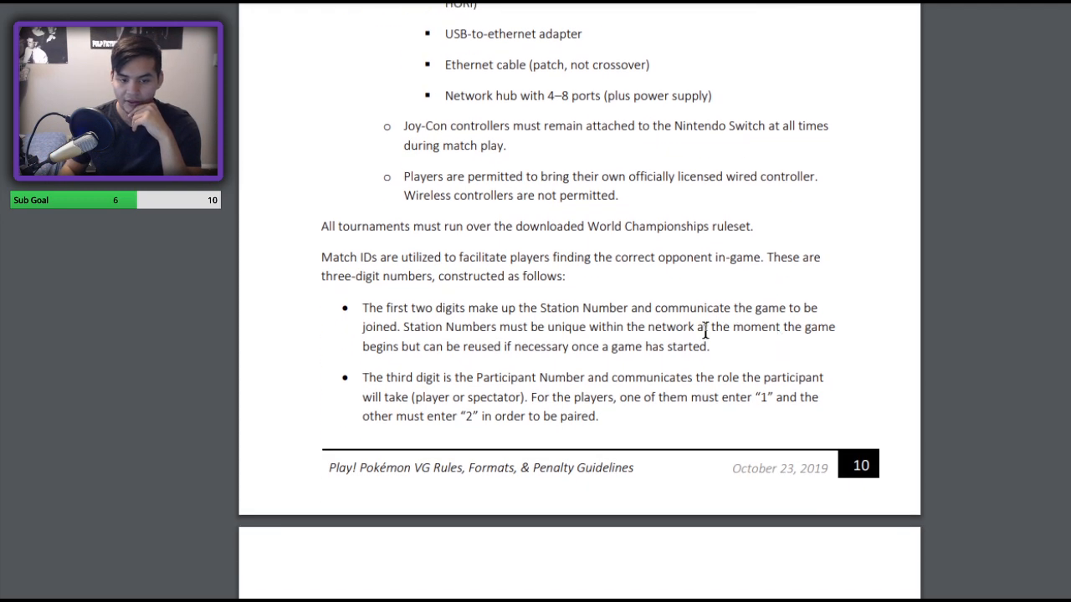
scroll("down", 3)
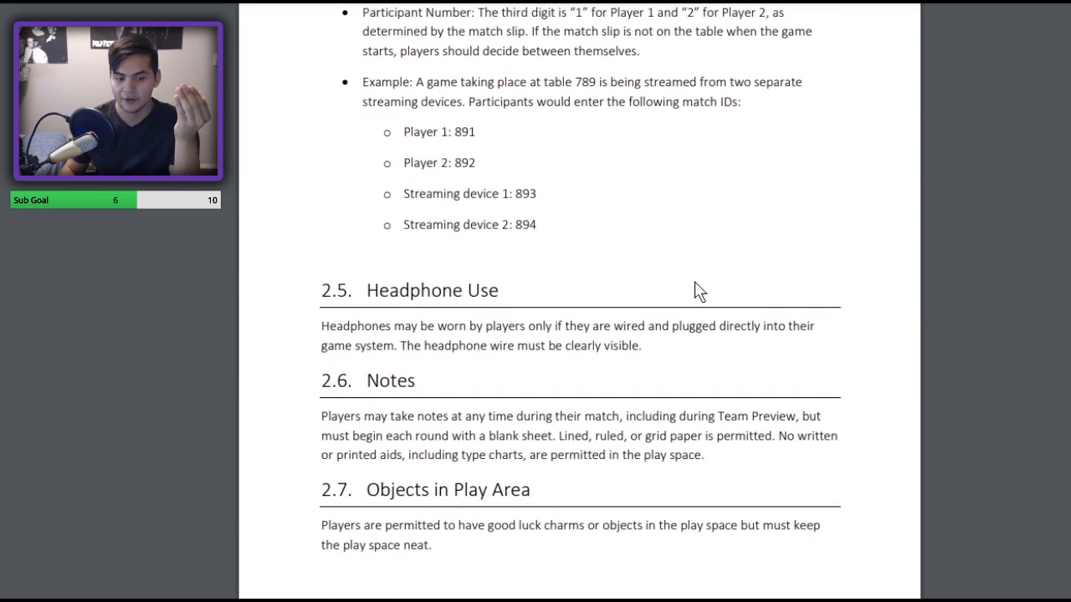
scroll("down", 3)
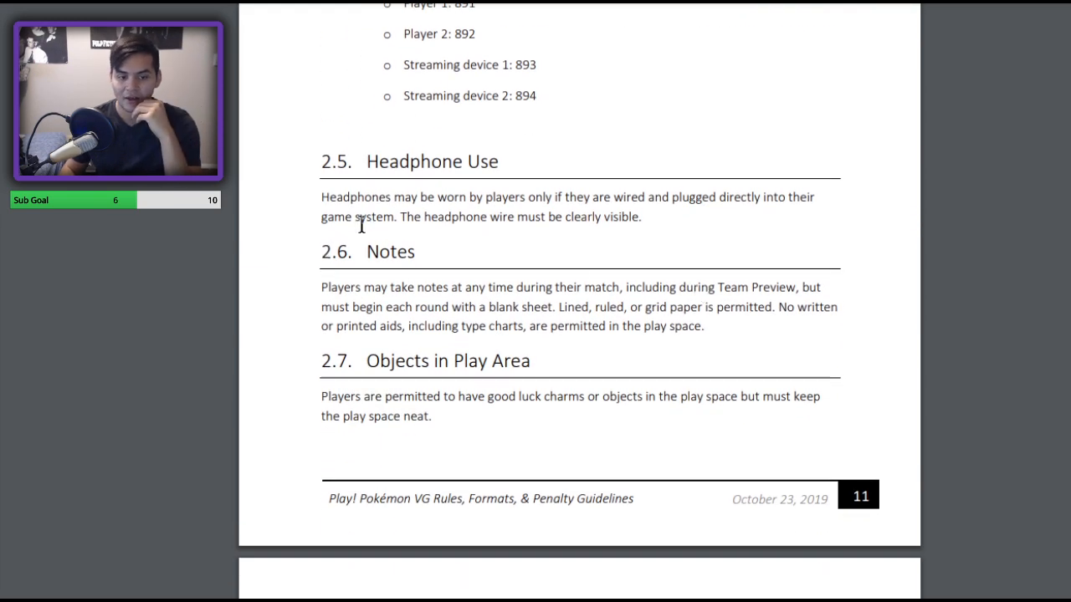
mouse_move(599, 204)
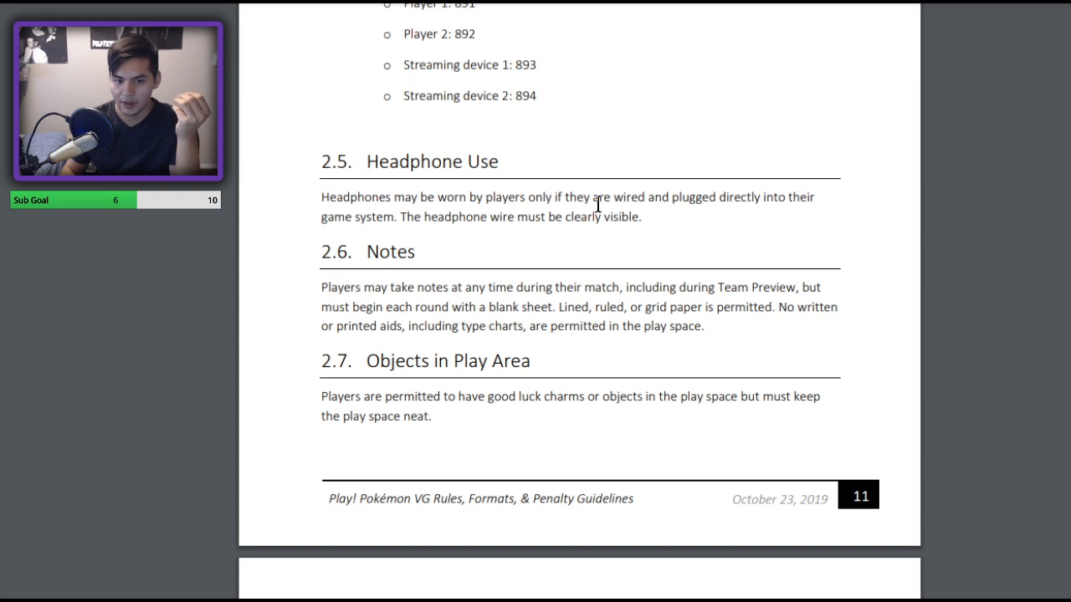
mouse_move(619, 234)
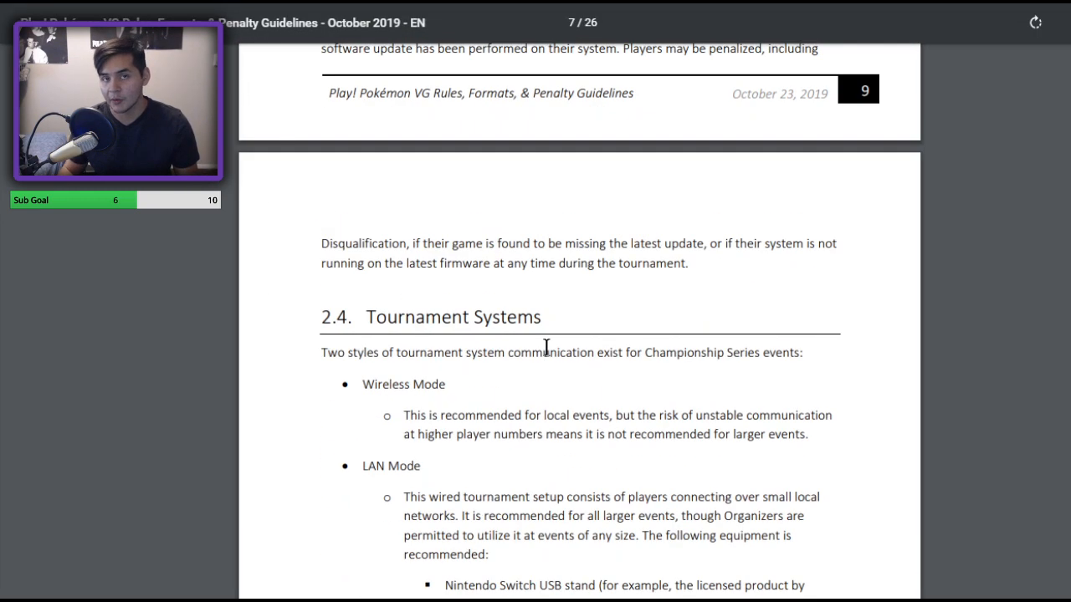
Scroll the Serebii page up to the G-Max moves table starting at G-Max Wildfire
scroll("up", 3)
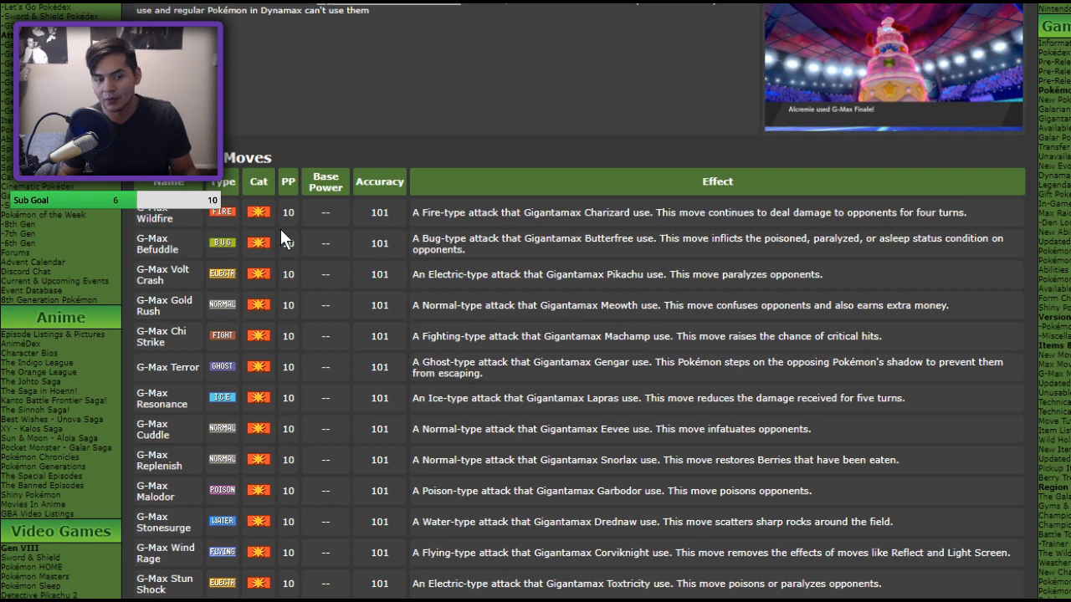
mouse_move(625, 233)
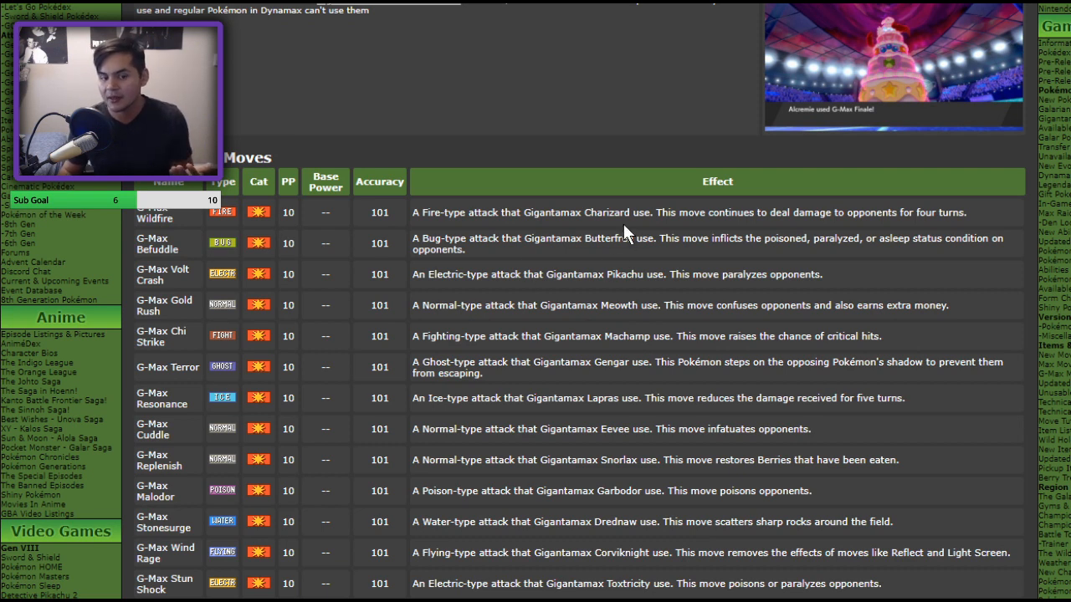
mouse_move(481, 238)
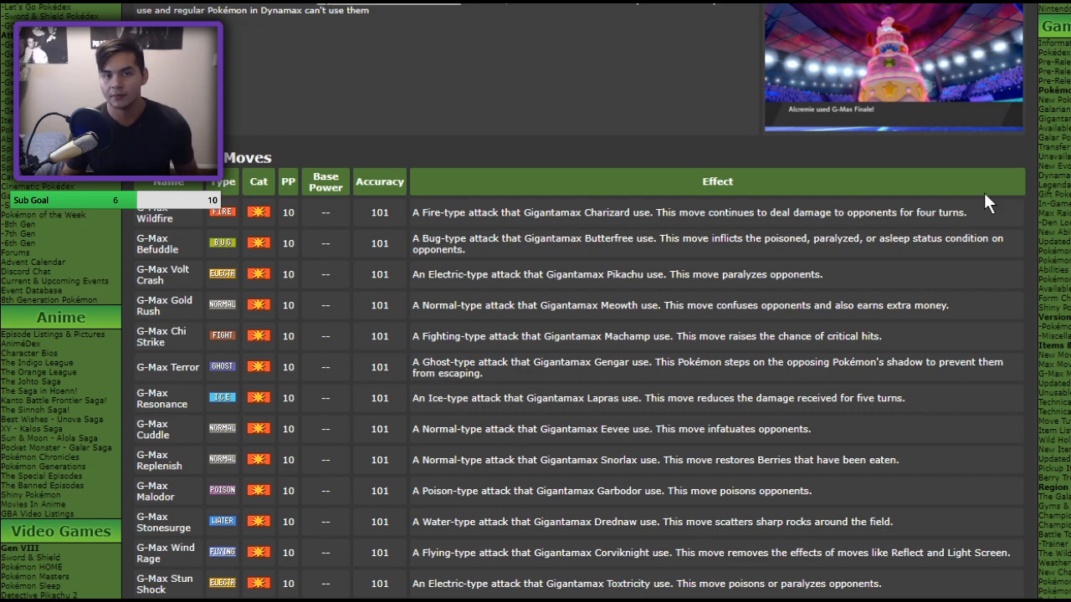
mouse_move(157, 244)
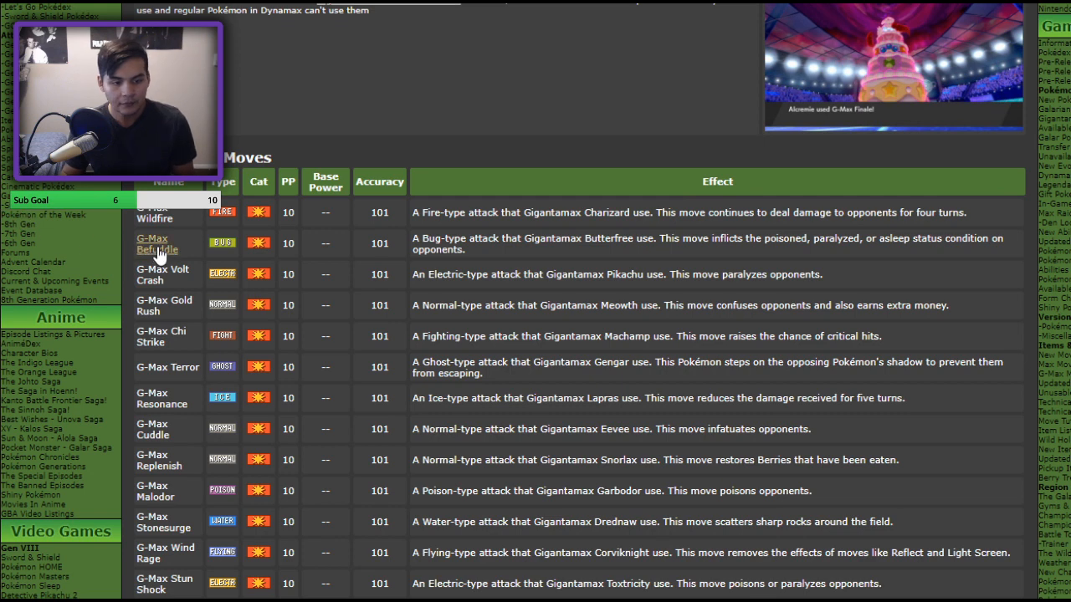
scroll("down", 3)
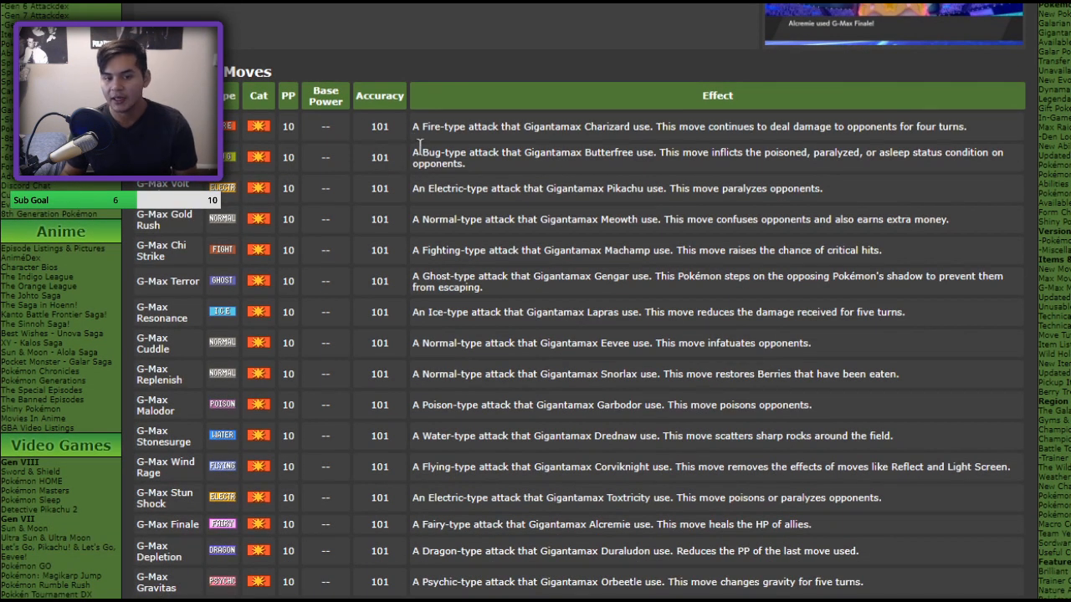
mouse_move(732, 170)
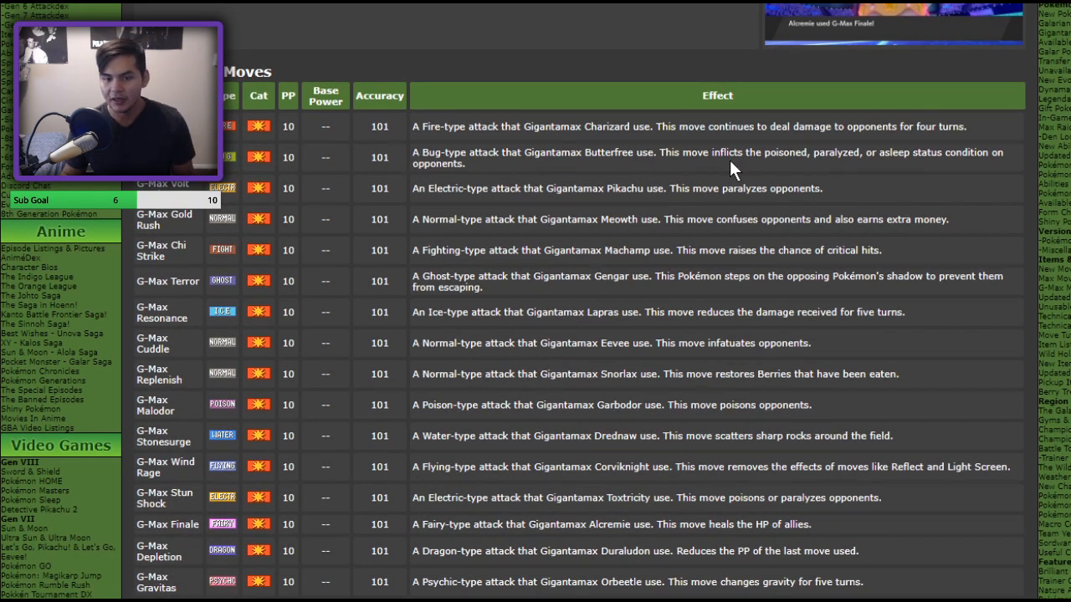
mouse_move(856, 174)
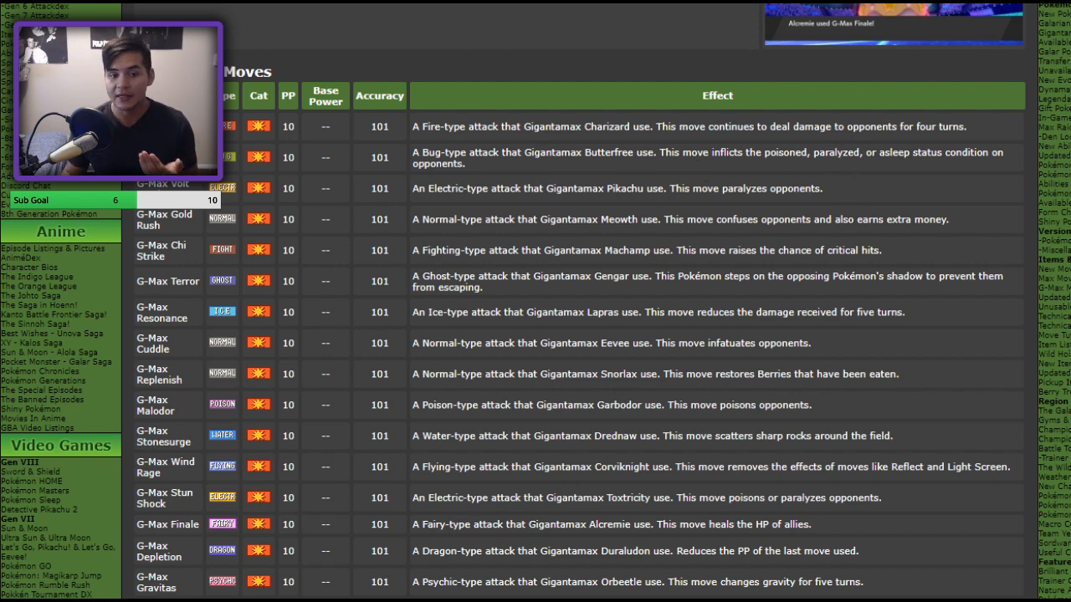
mouse_move(505, 267)
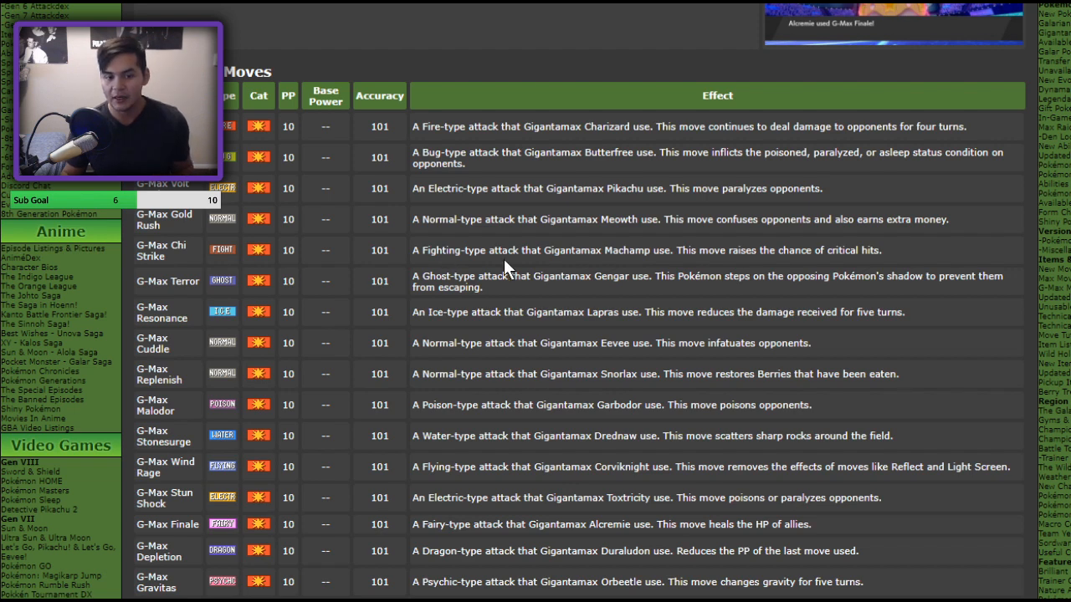
mouse_move(851, 214)
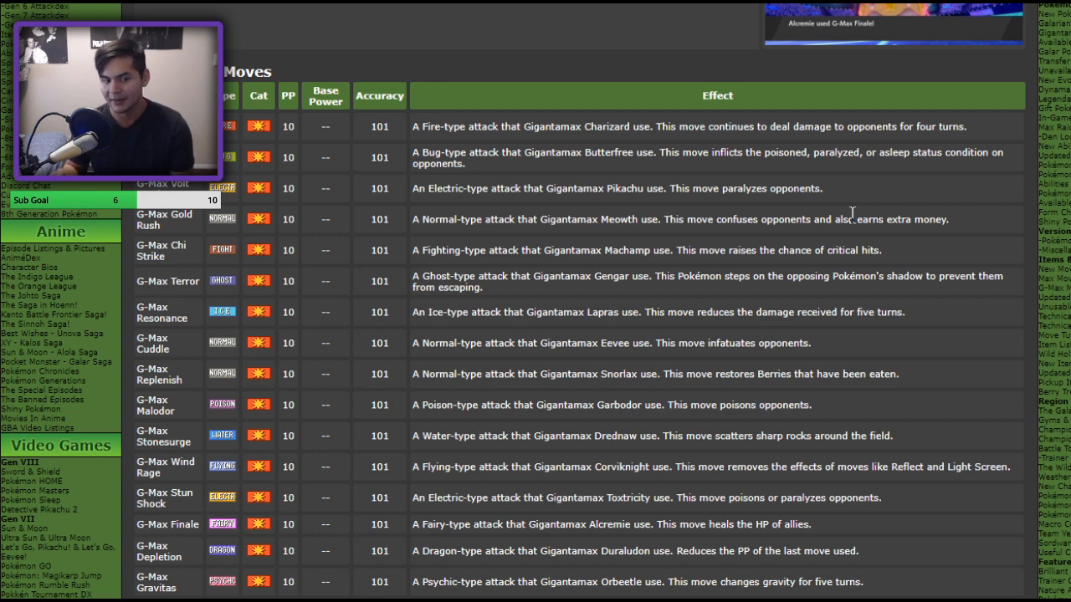
Scroll the G-Max table down to Volcalith, Sandblast, Snooze, Tartness, Sweetness and Smite
scroll("down", 3)
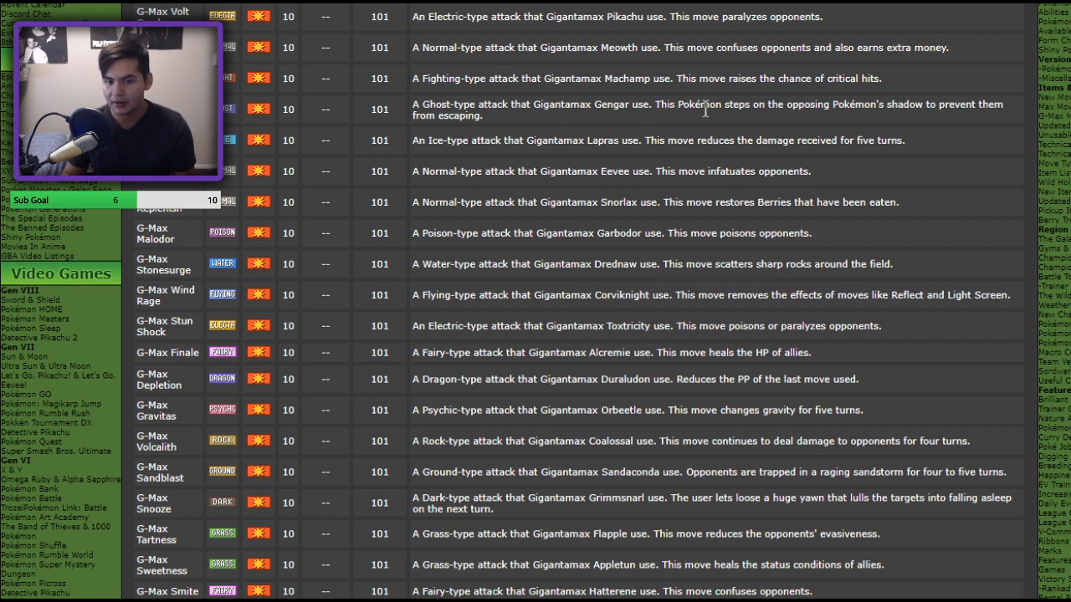
mouse_move(585, 140)
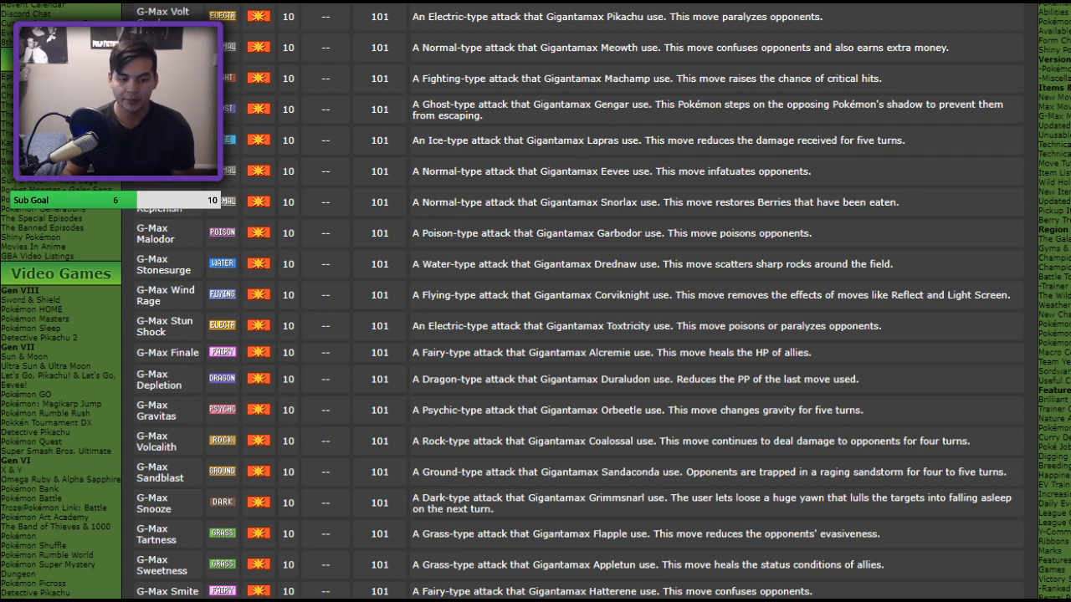
Scroll the table from G-Max Terror down to Steelsurge, Meltdown and Foam Burst
scroll("down", 3)
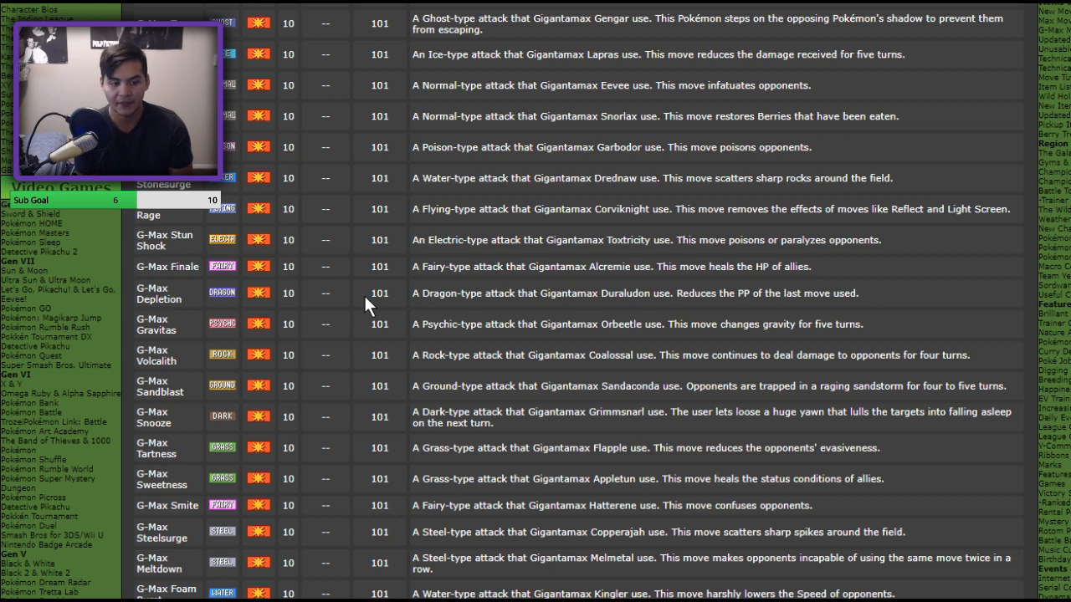
Scroll to the bottom of the G-Max table to read G-Max Centiferno, Centiskorch's trapping Fire move
scroll("down", 3)
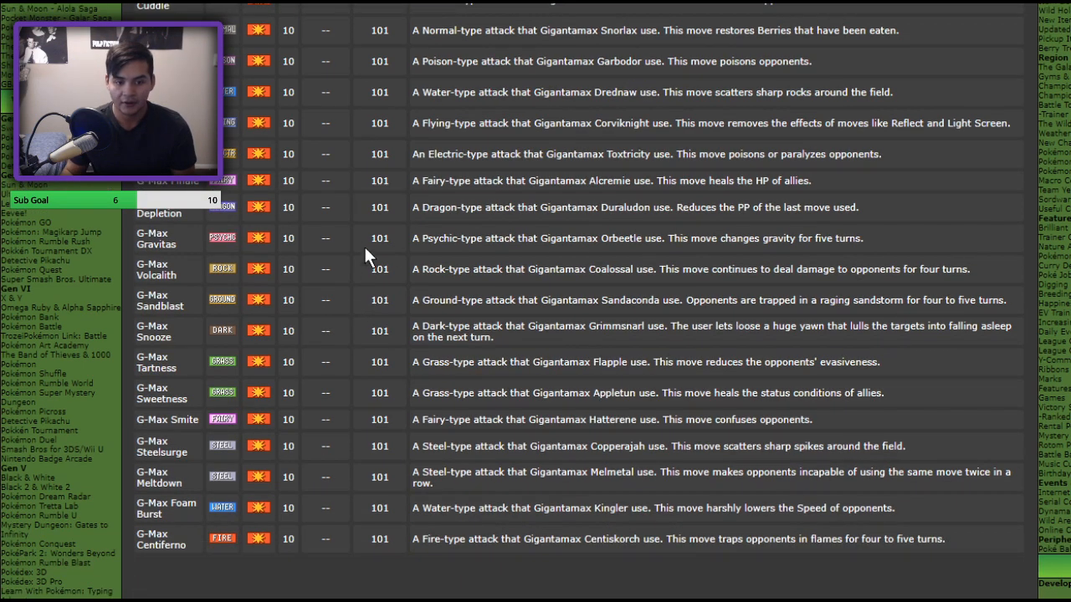
mouse_move(192, 285)
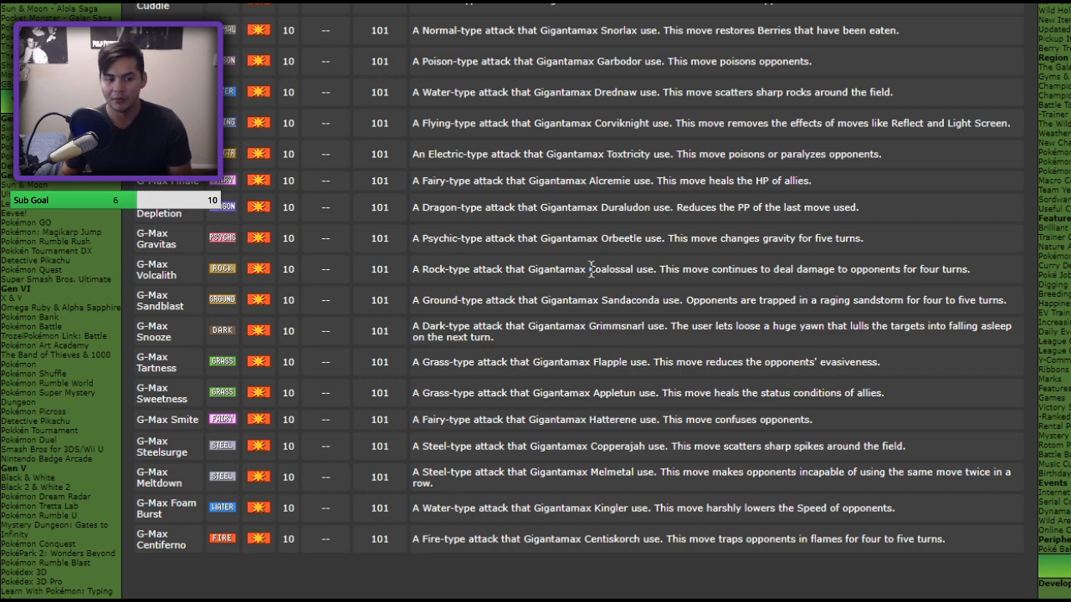
mouse_move(153, 332)
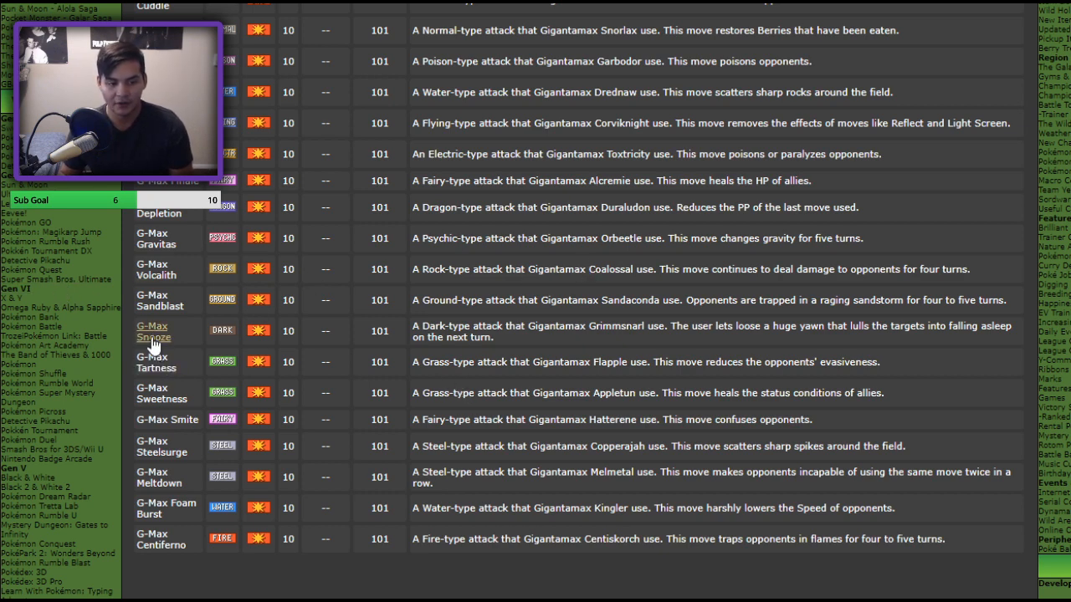
mouse_move(572, 324)
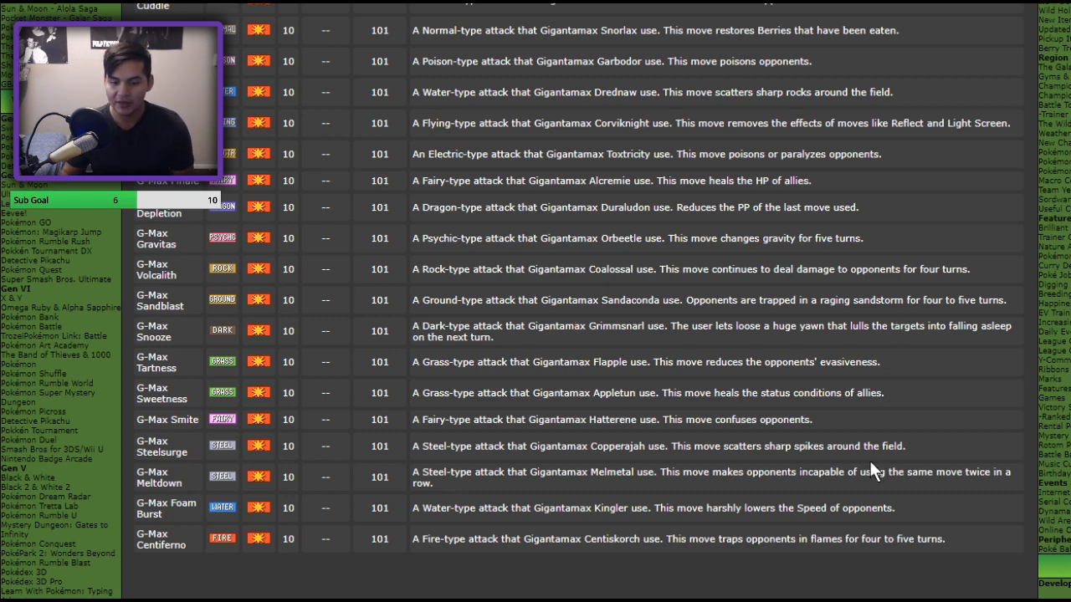
Scroll past the table's end, then back up to the G-Max Moves header and page introduction
scroll("down", 3)
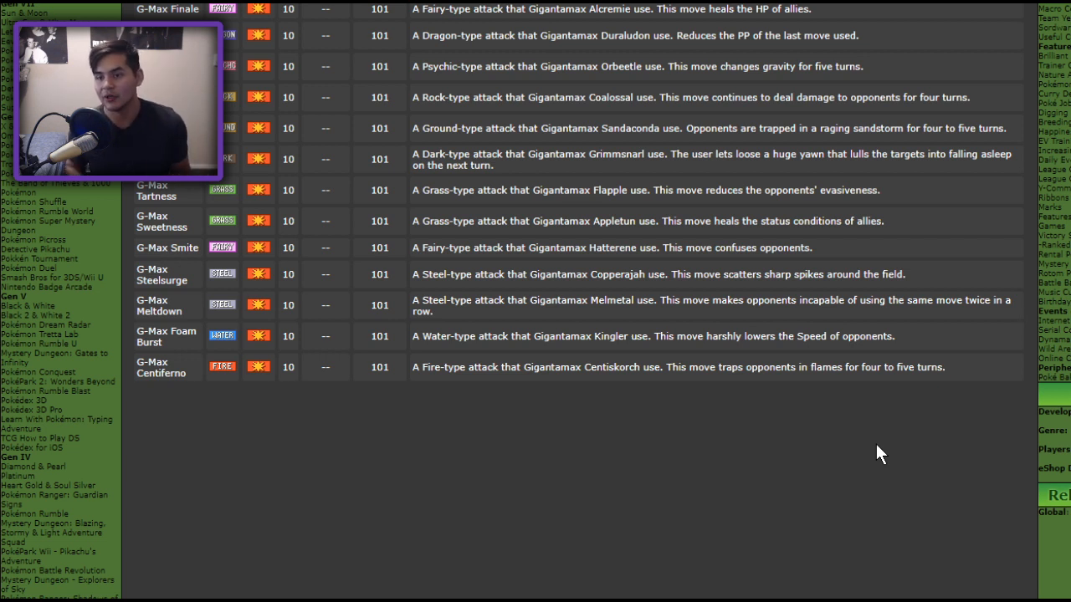
scroll("up", 3)
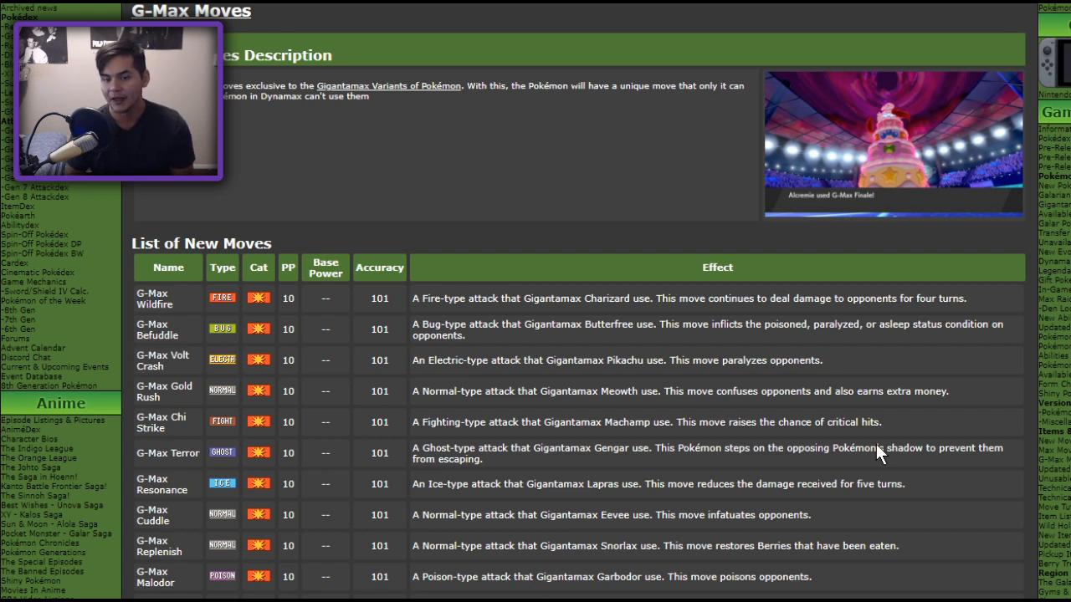
scroll("down", 3)
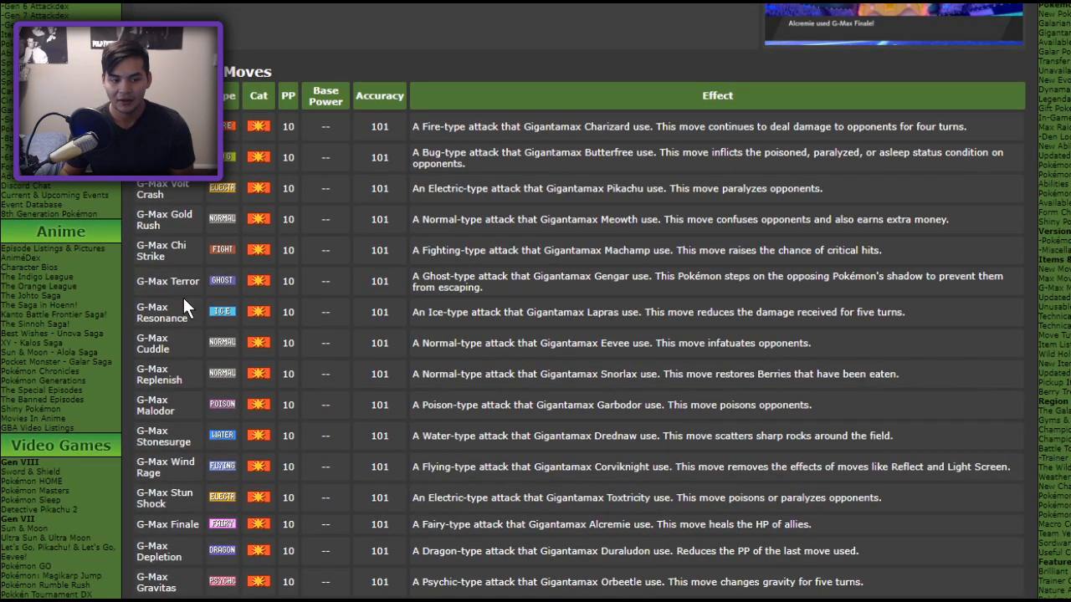
mouse_move(566, 401)
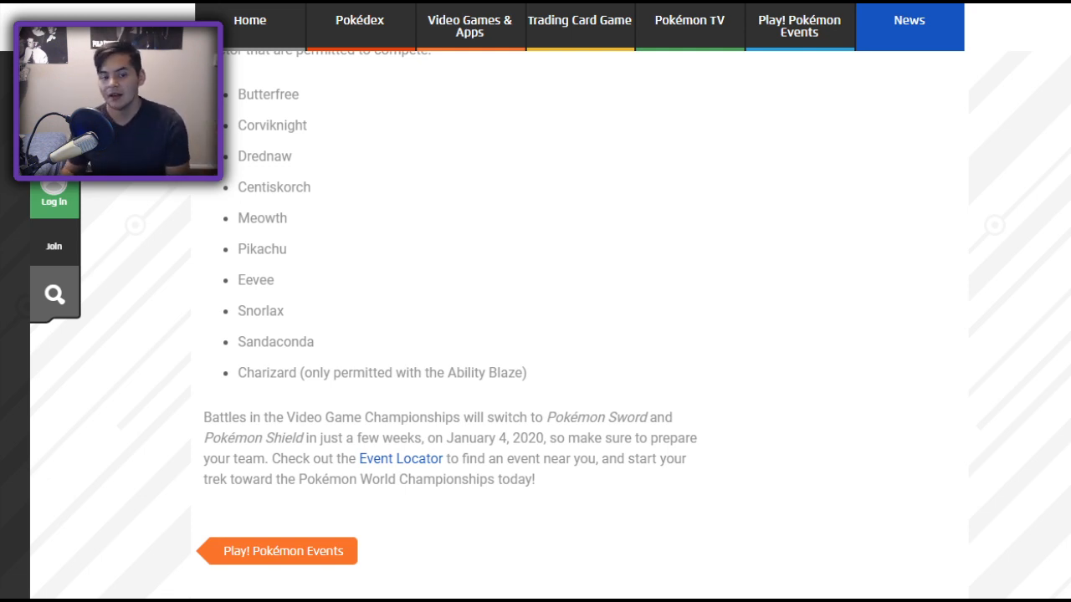
mouse_move(923, 596)
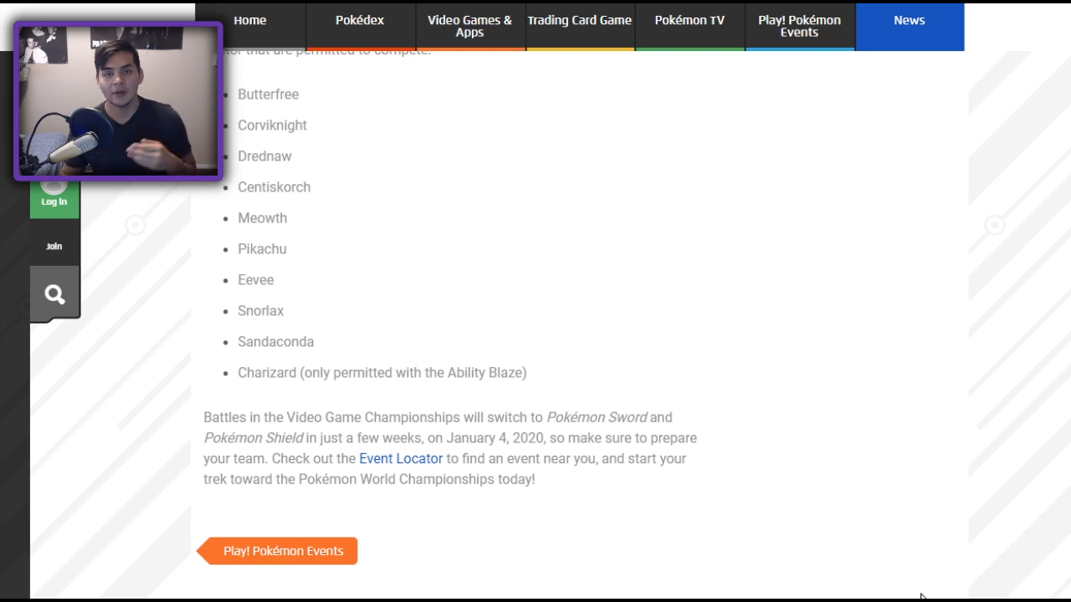